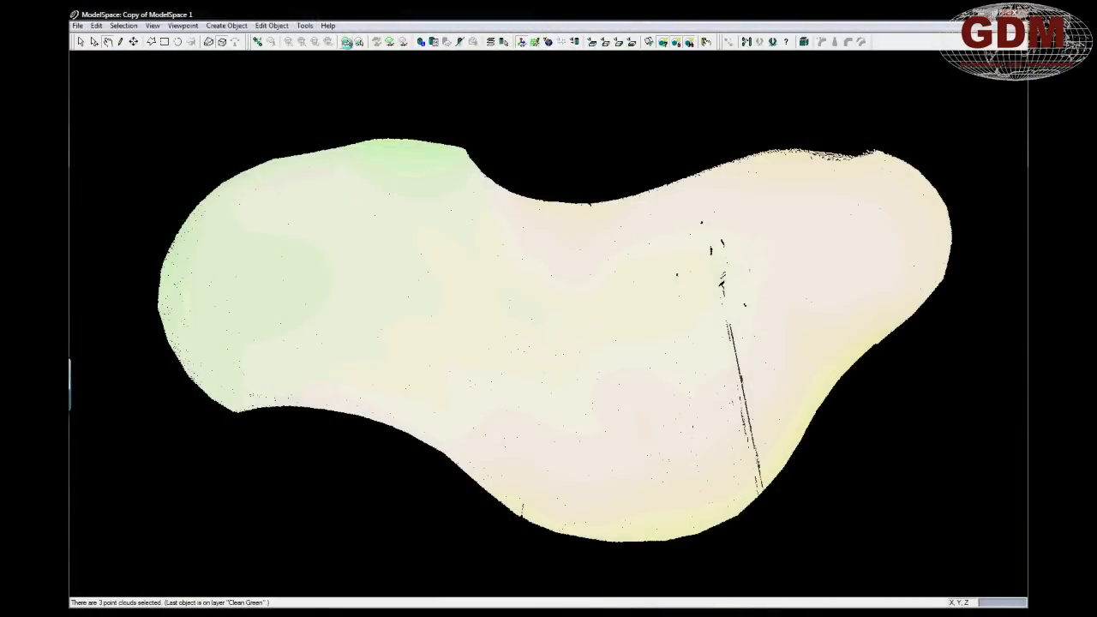
- Build a TIN mesh from the selected ground cloud using the 'up' direction
click(305, 26)
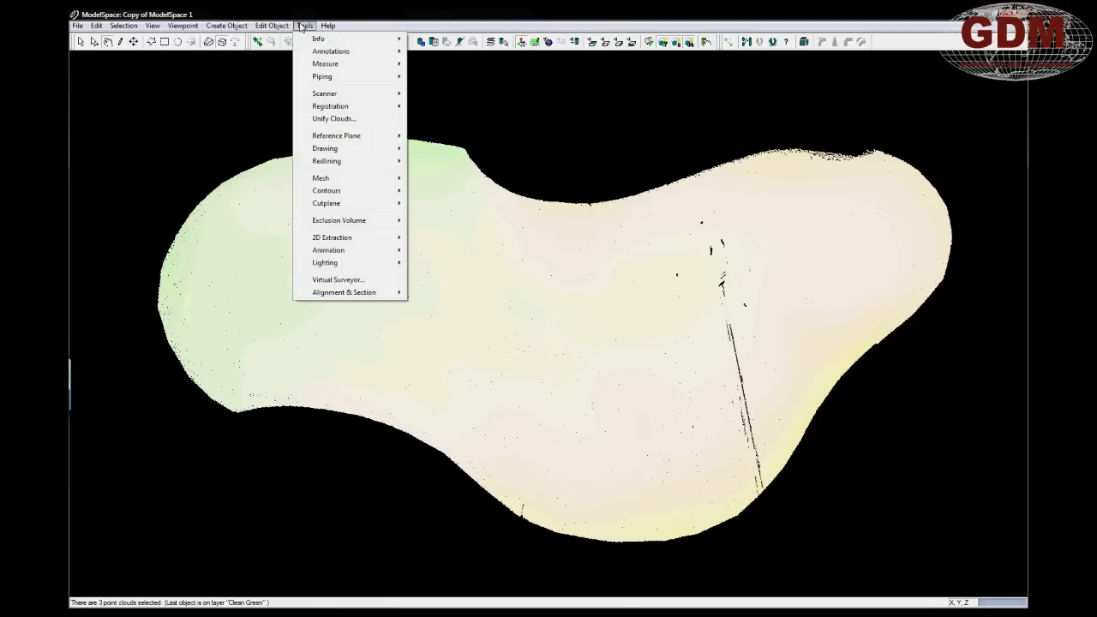
mouse_move(329, 93)
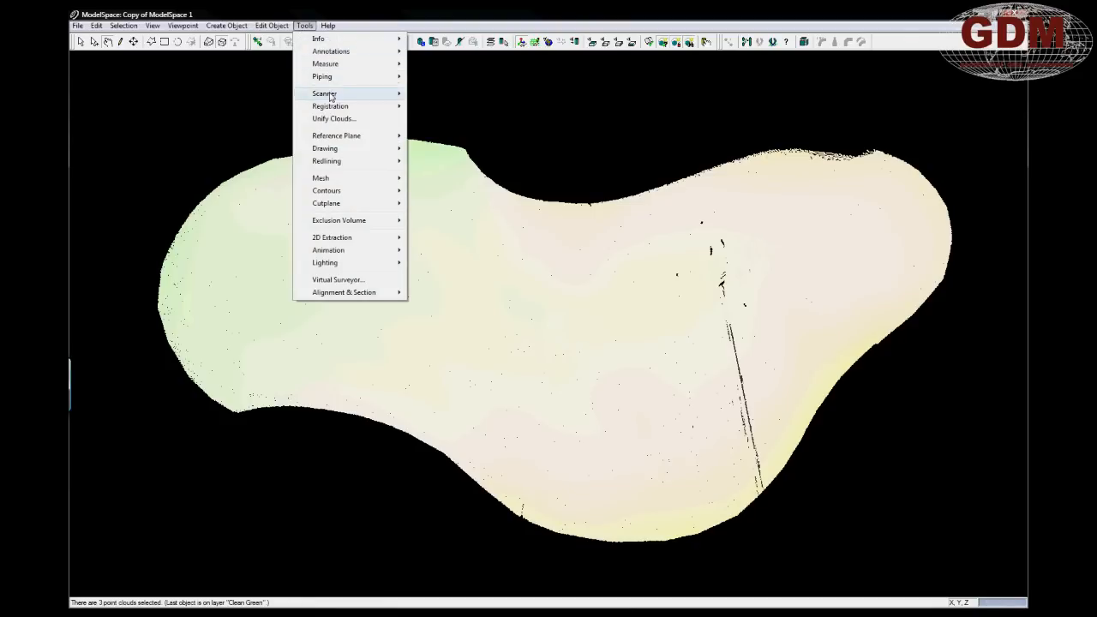
mouse_move(320, 177)
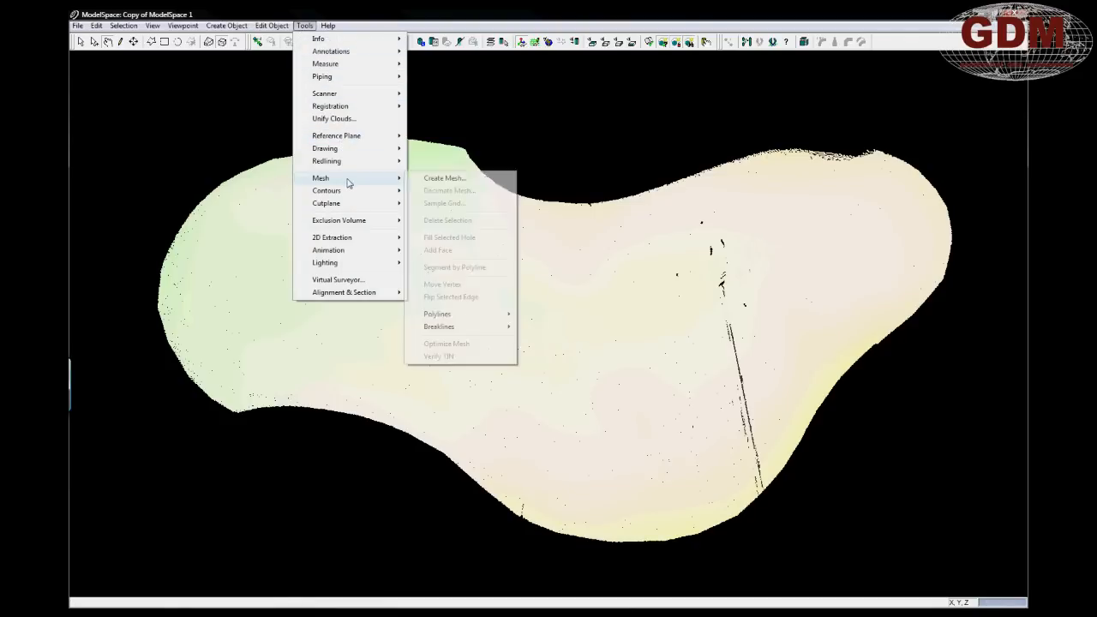
click(444, 177)
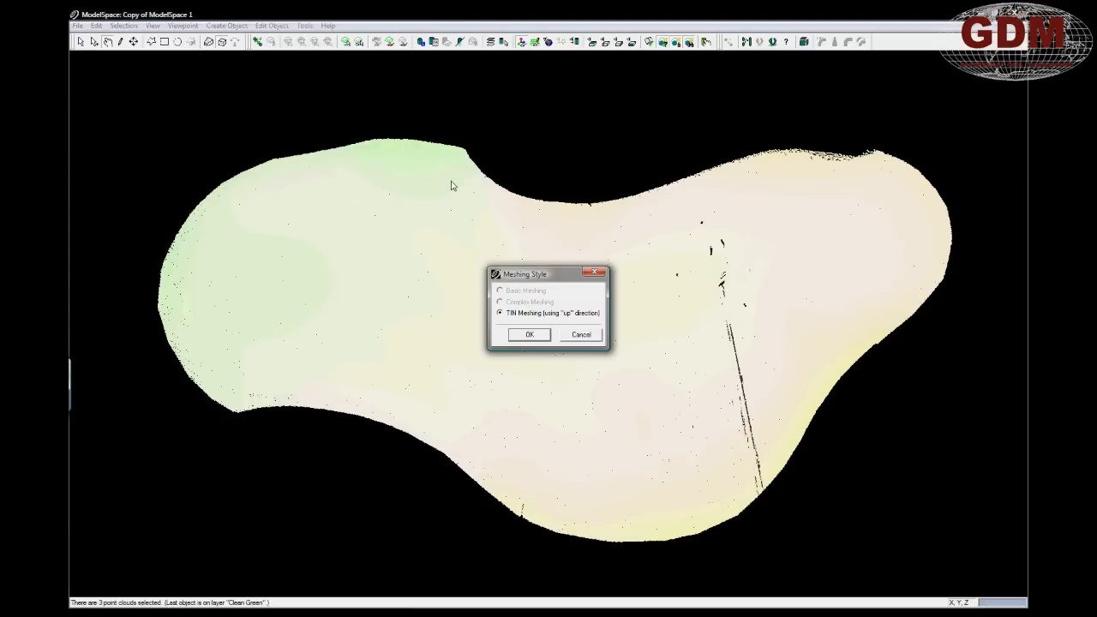
click(528, 334)
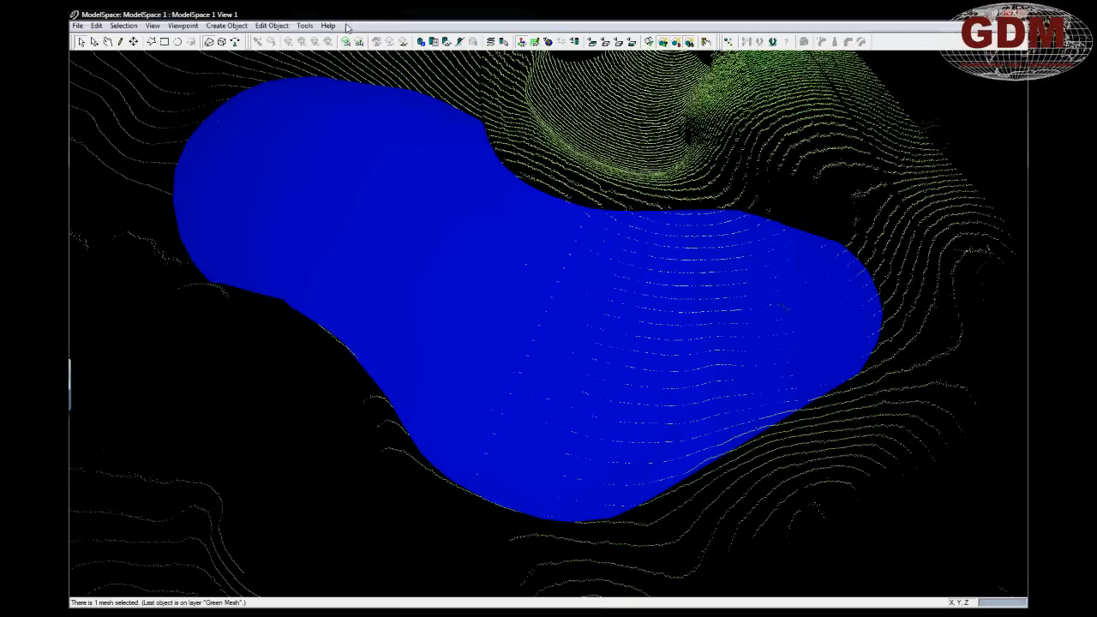
- Generate labelled contours from the mesh with a major interval of 1
click(305, 26)
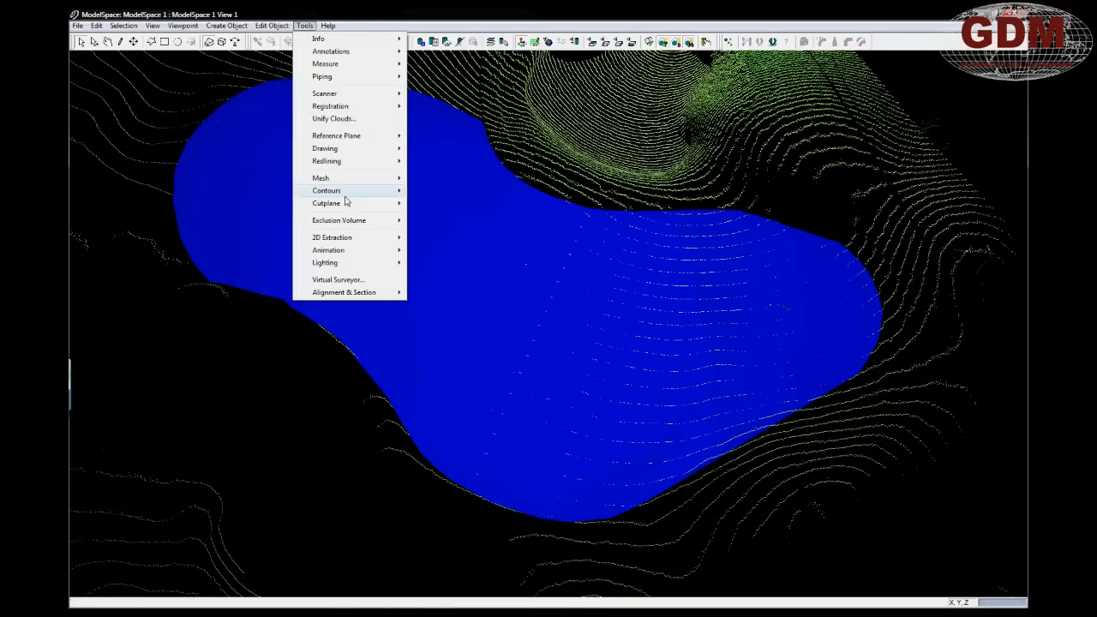
click(326, 191)
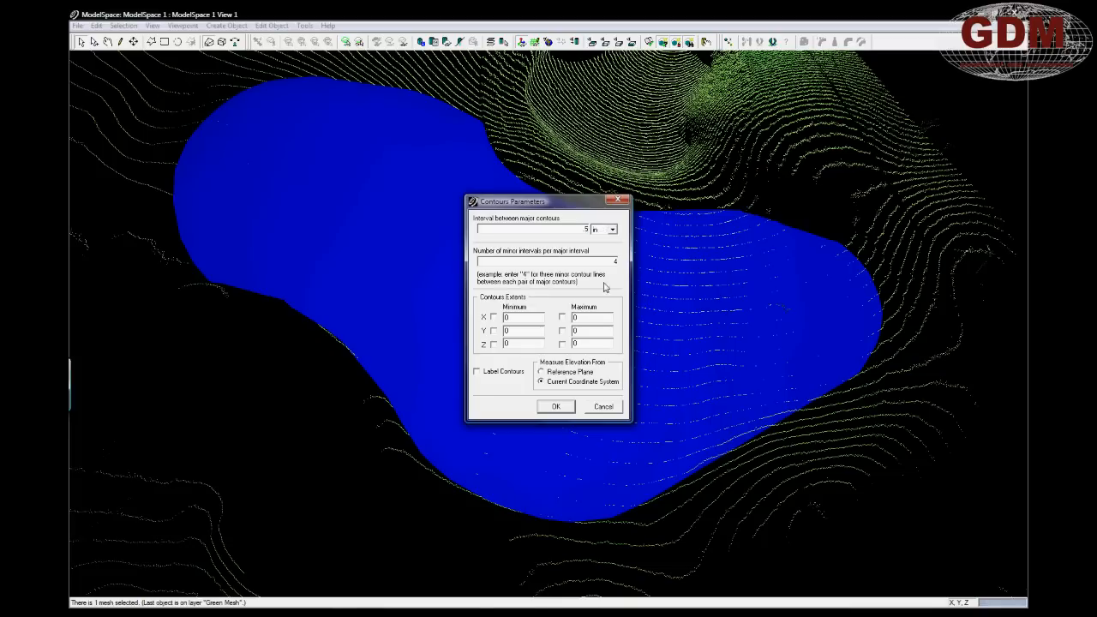
click(477, 370)
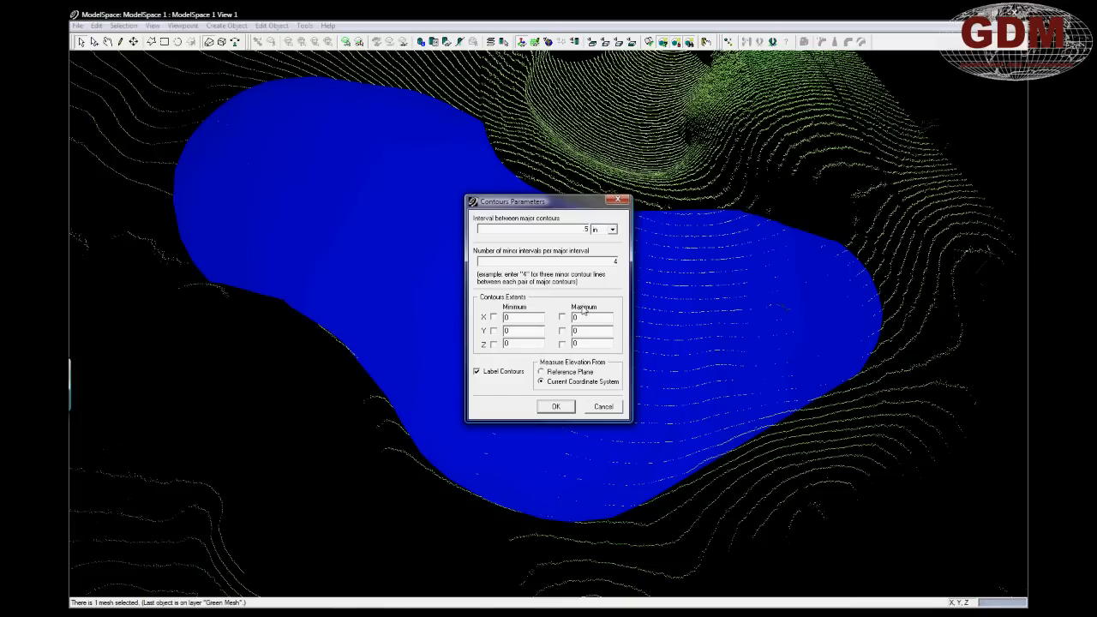
text(1)
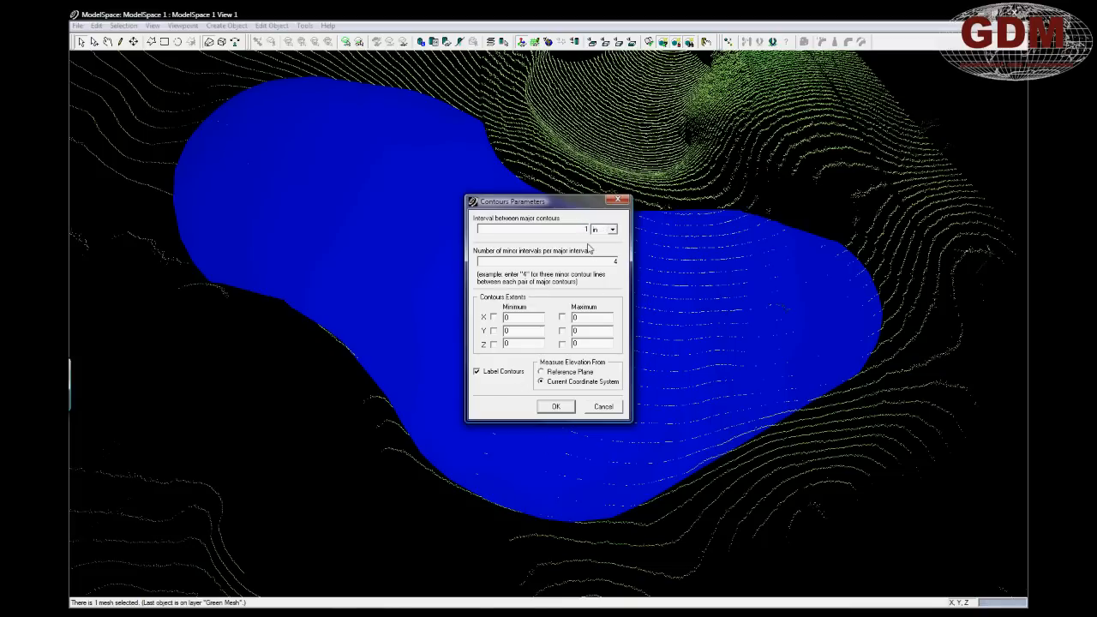
click(555, 406)
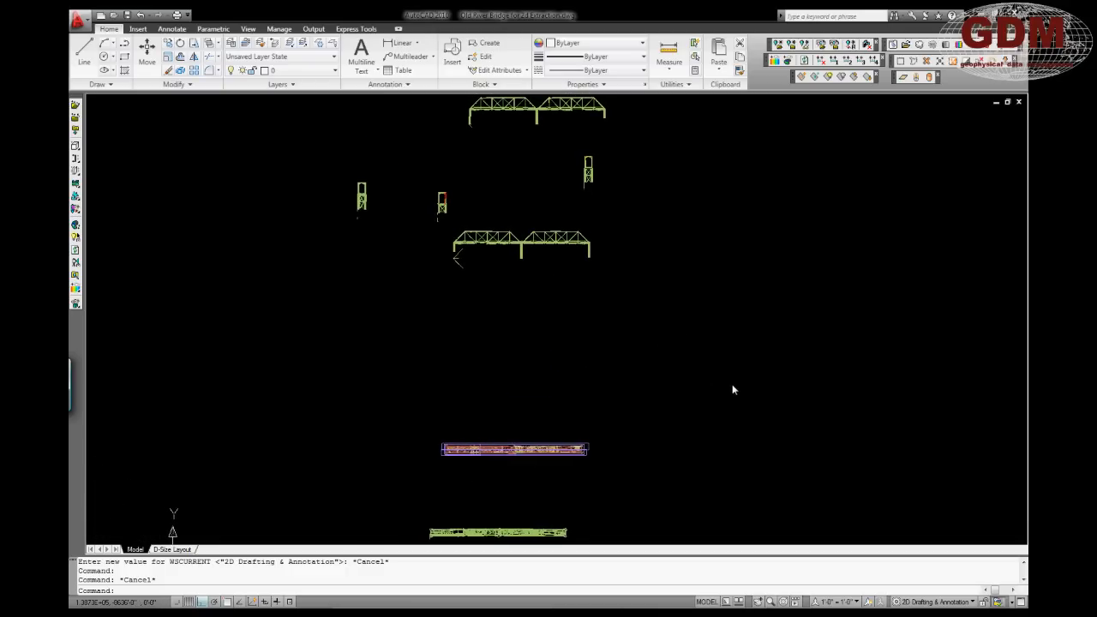
- Switch to the sheet layout showing the steel plan in its viewport
click(171, 548)
text(e)
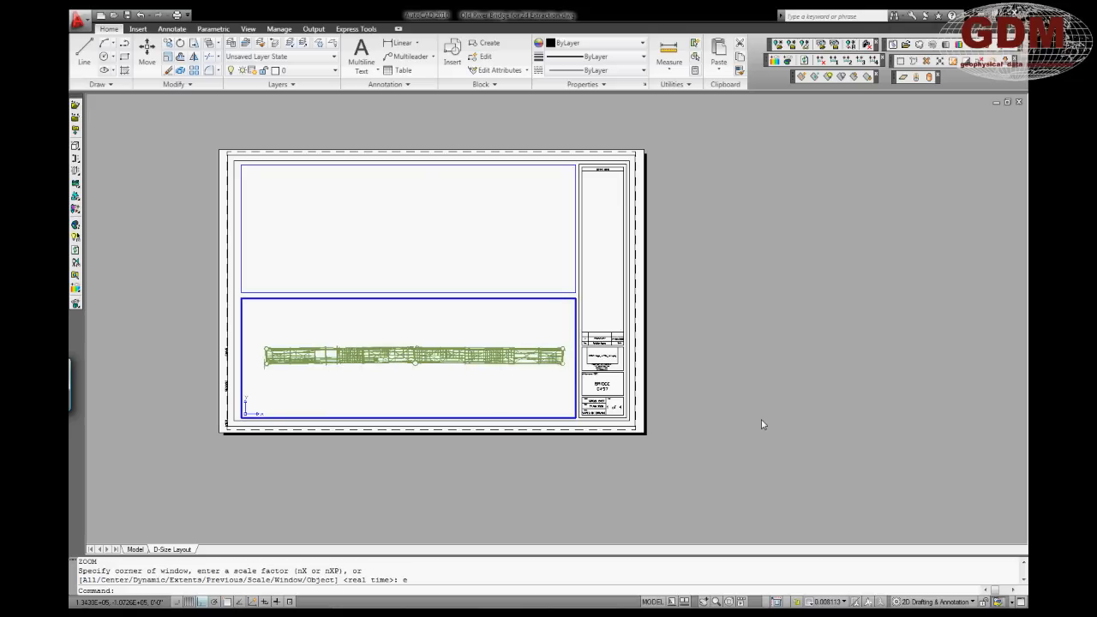
mouse_move(180, 410)
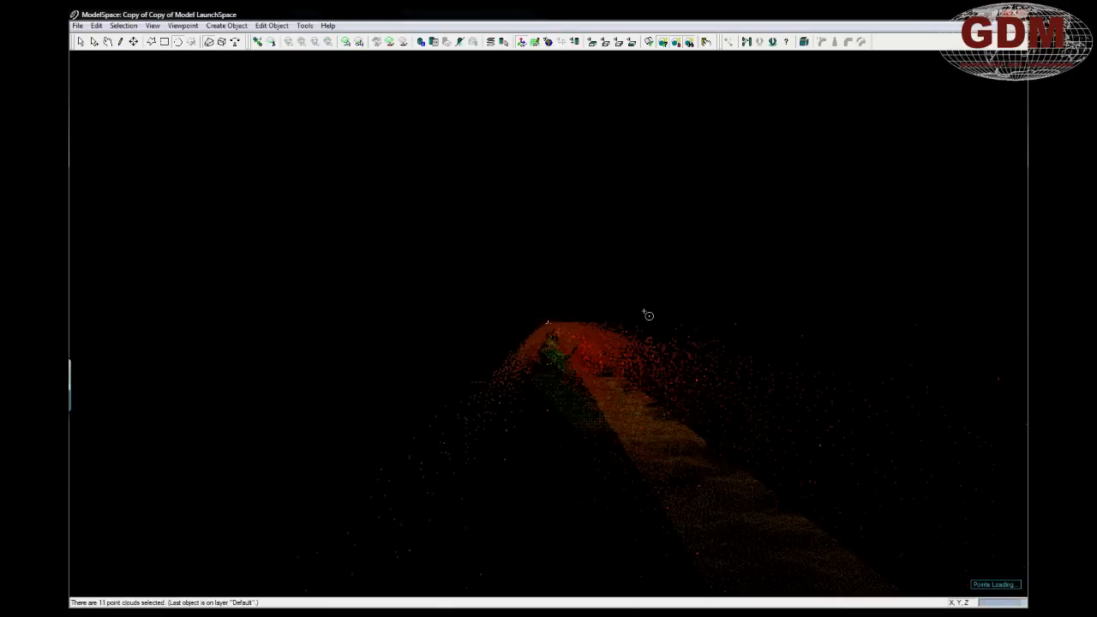
- Fit a cylinder to the selected pipe cloud and orbit to view it end-on
click(226, 26)
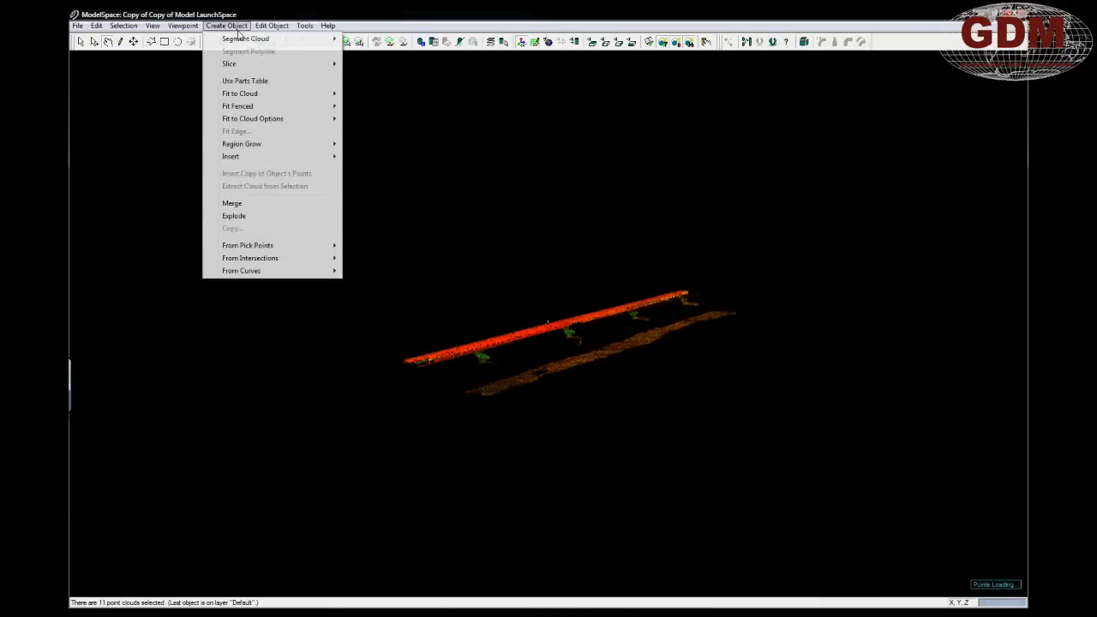
click(244, 38)
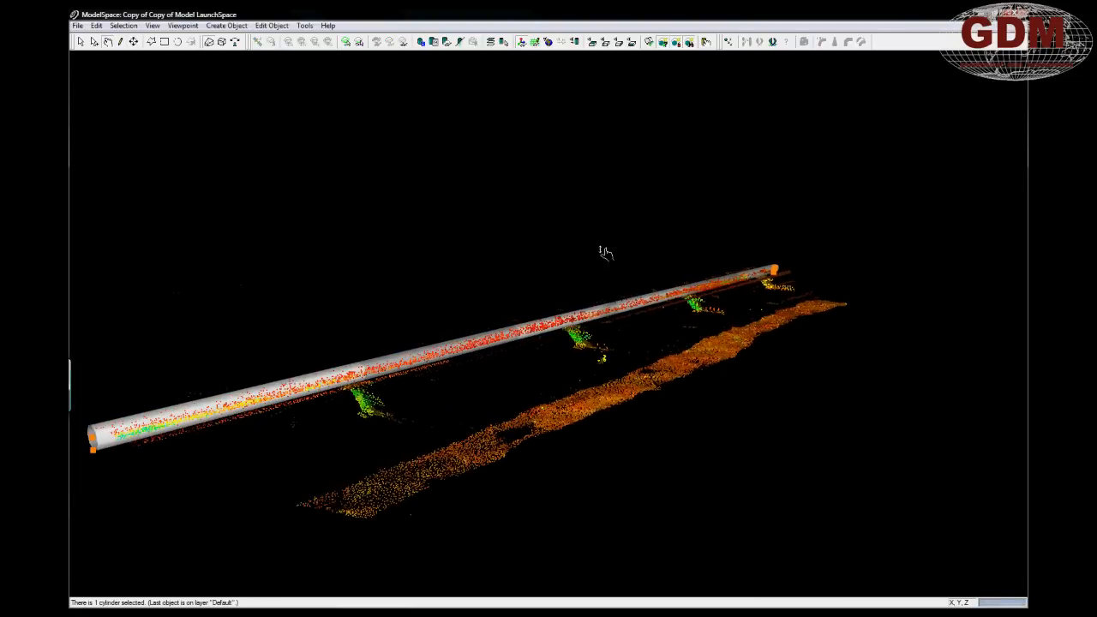
drag(600, 254, 648, 254)
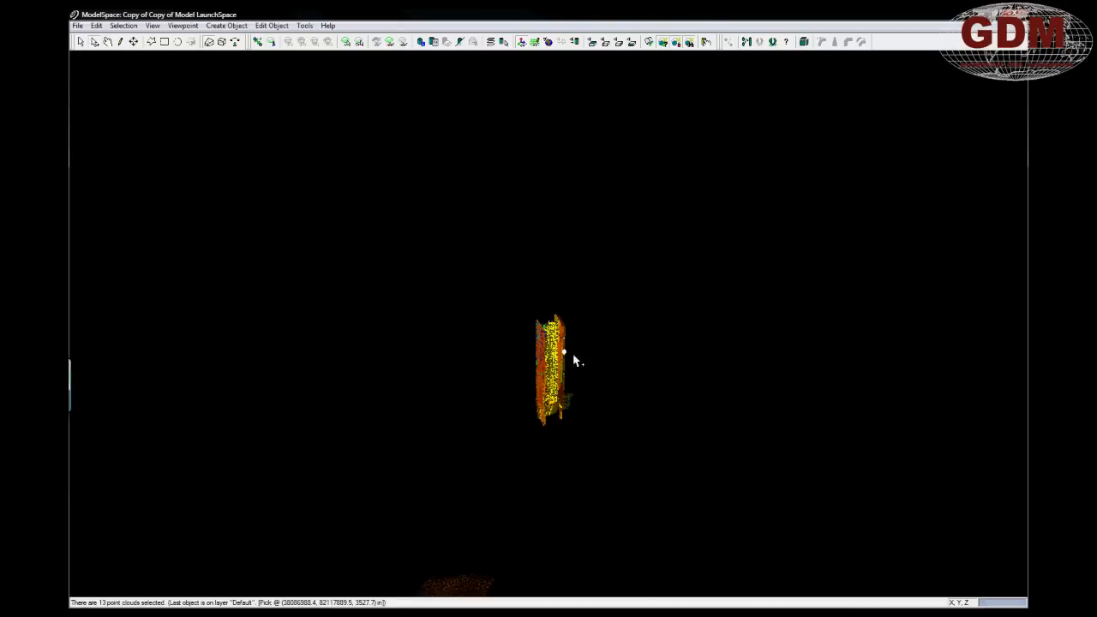
- Fit a steel section to the column points and merge it into the original ModelSpace
click(226, 25)
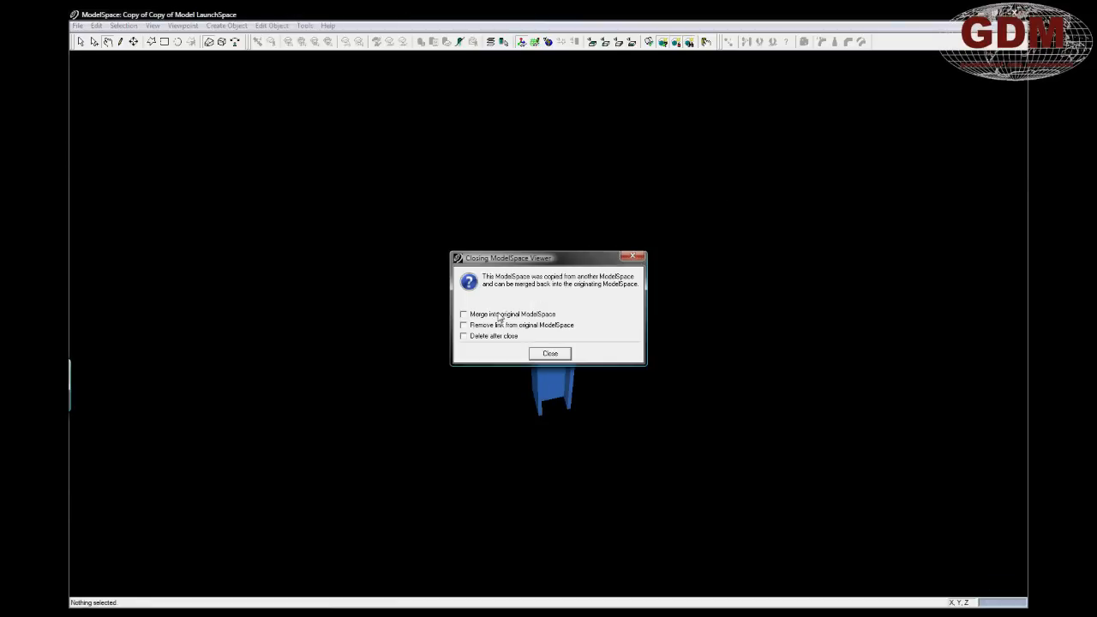
click(549, 353)
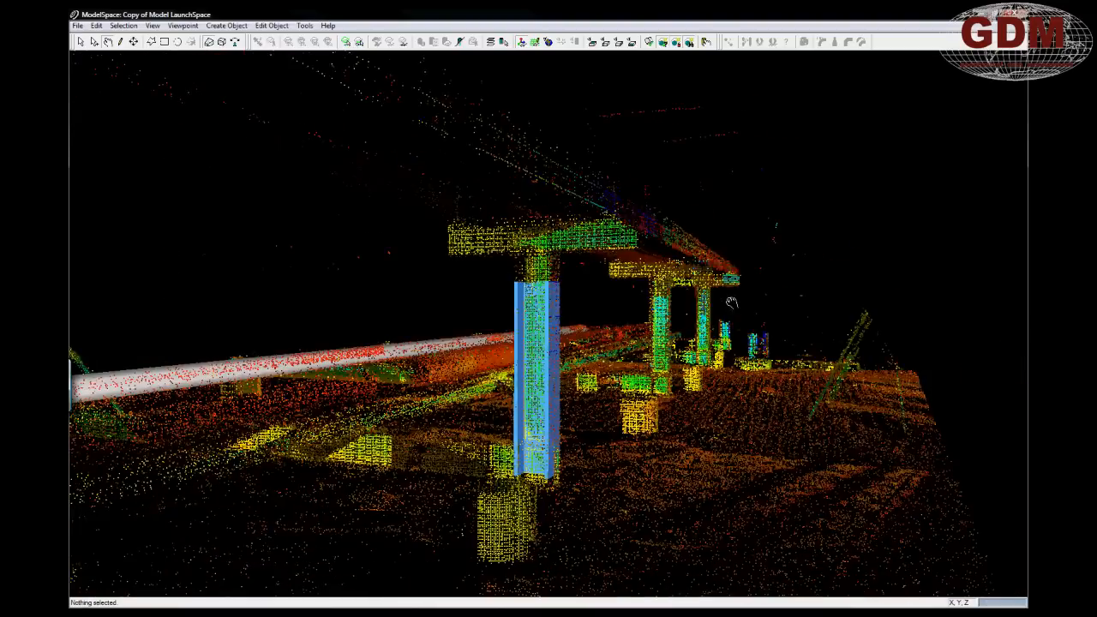
click(534, 480)
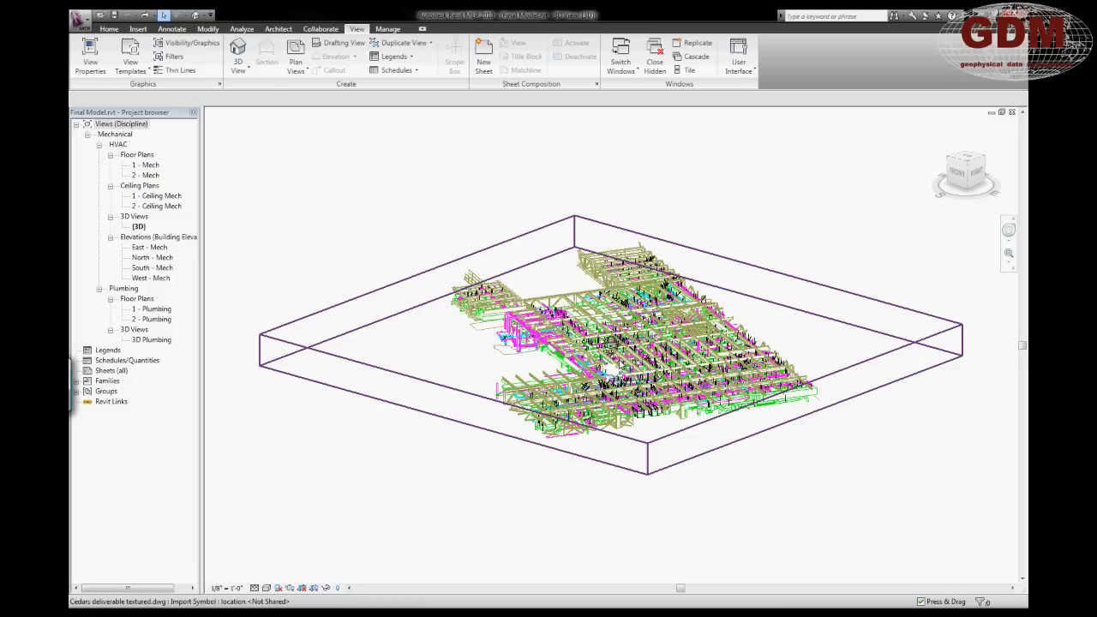
- Place a camera view among the ductwork and open the new perspective view
scroll(up, 3)
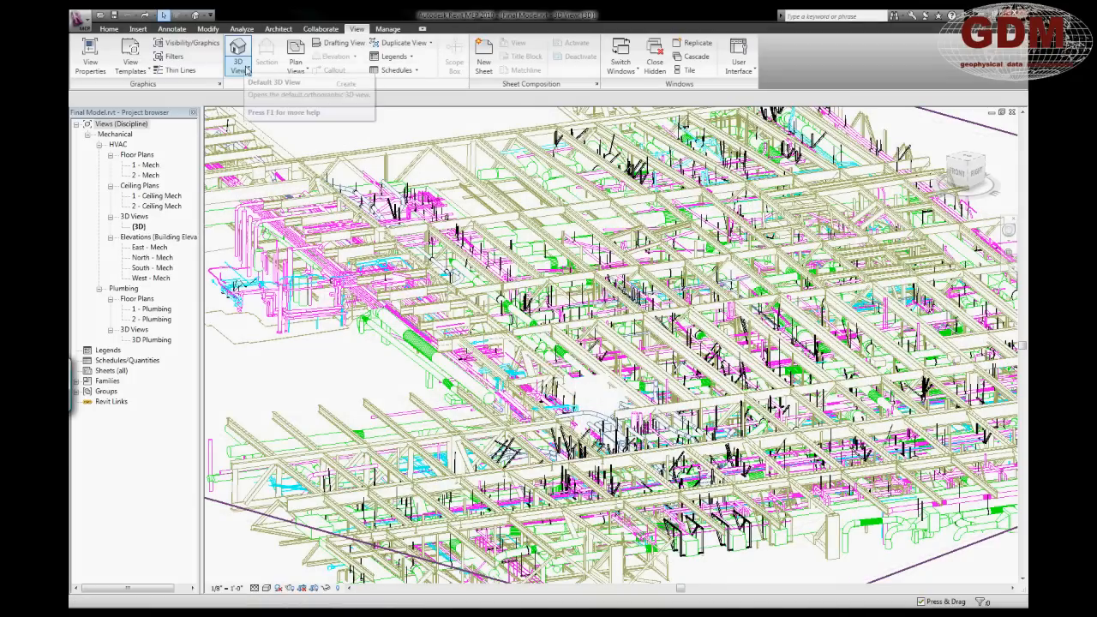
click(236, 52)
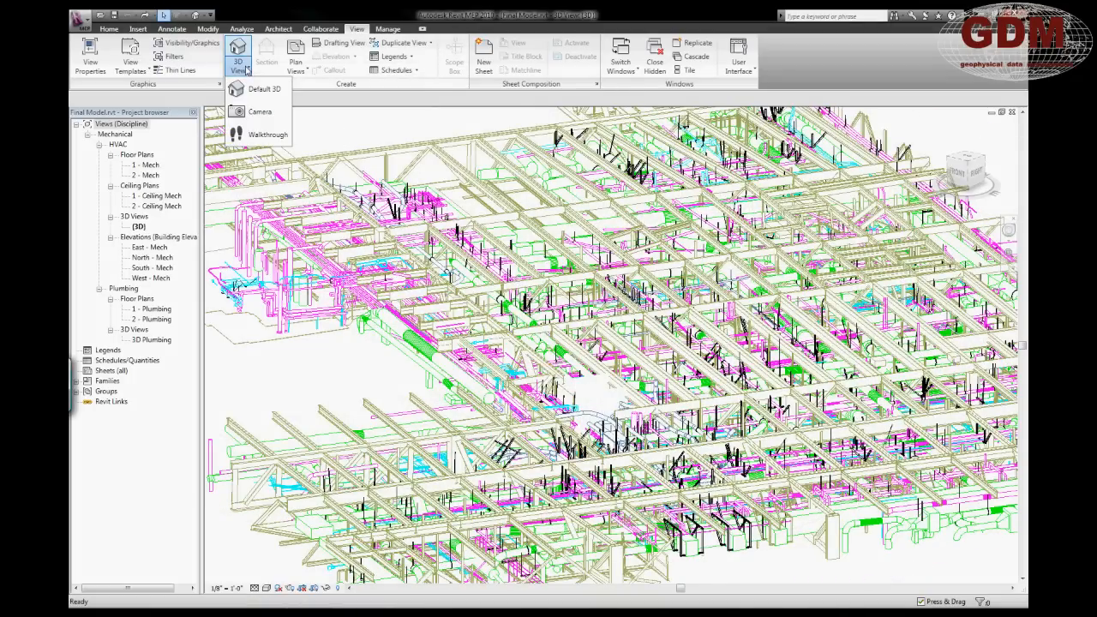
click(260, 111)
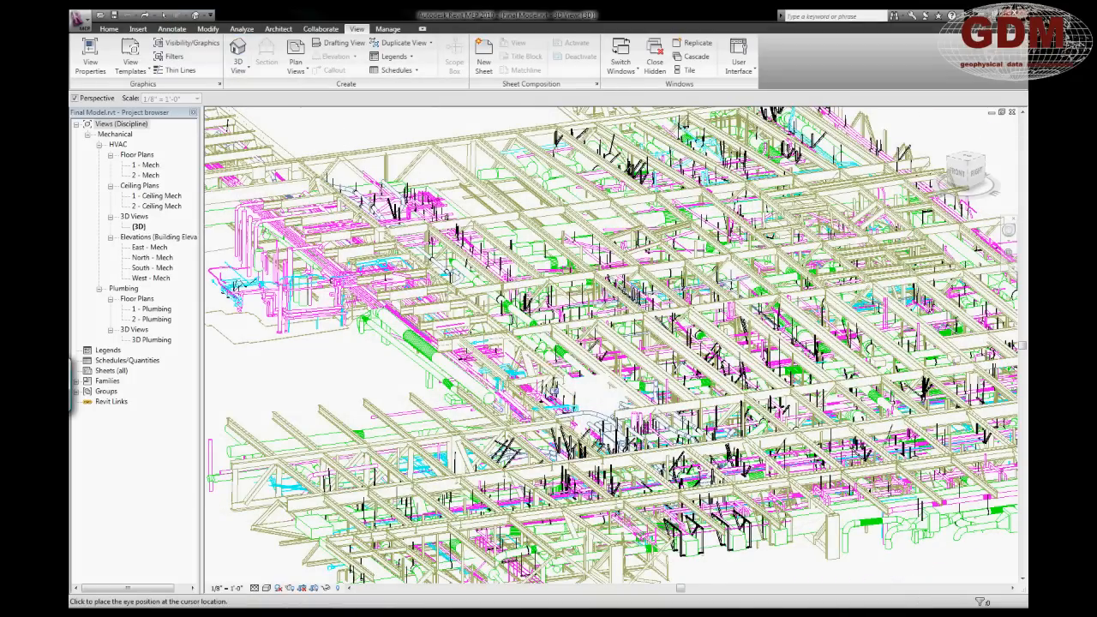
click(506, 384)
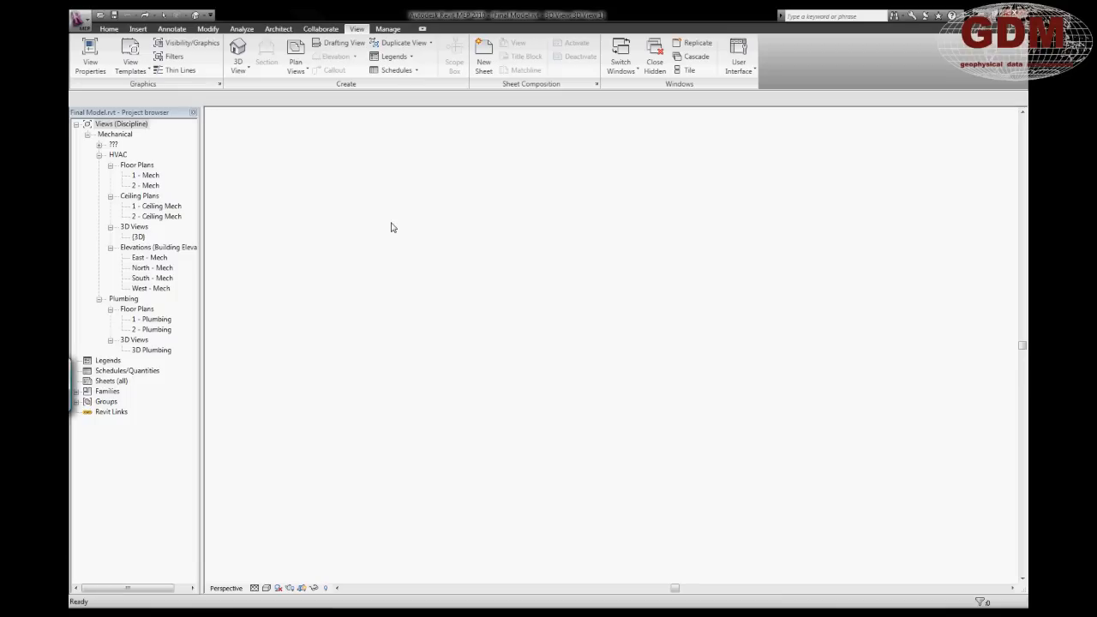
double_click(137, 236)
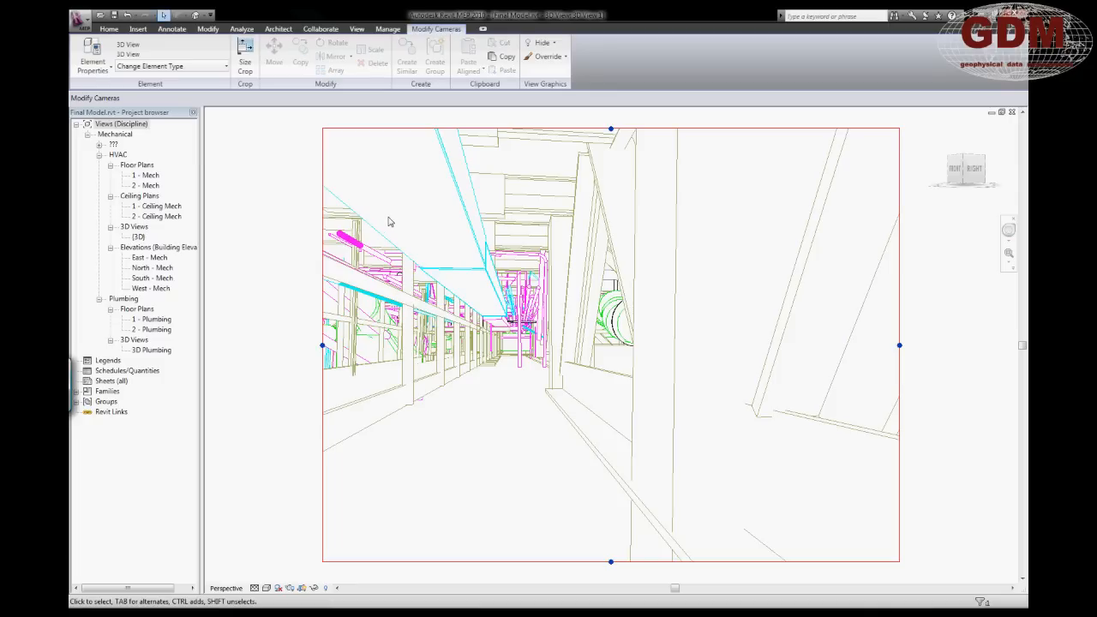
mouse_move(276, 237)
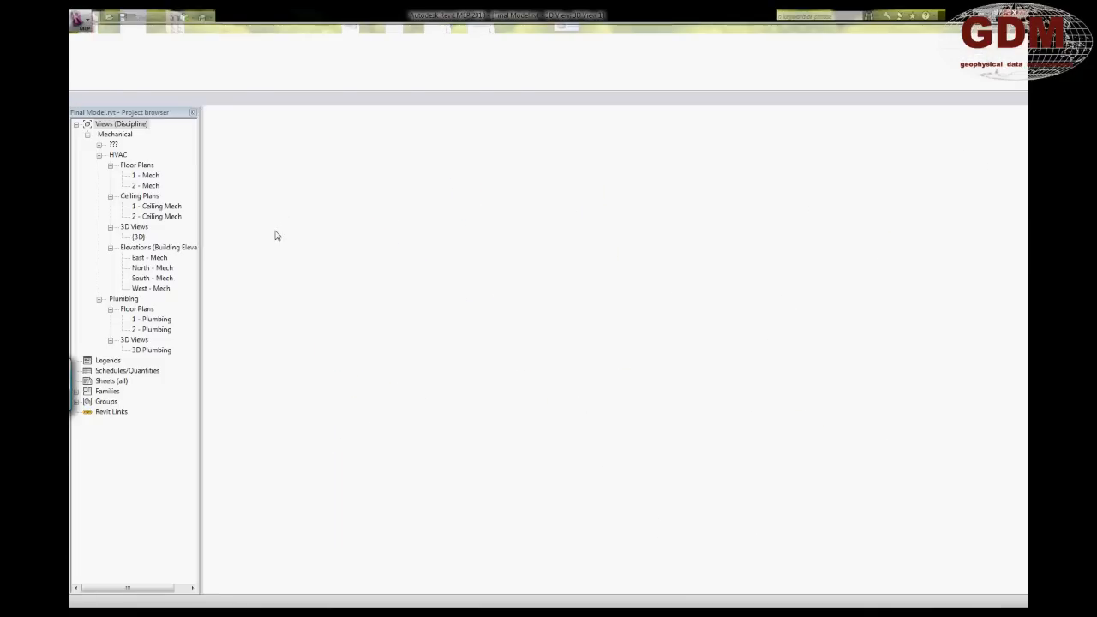
double_click(137, 236)
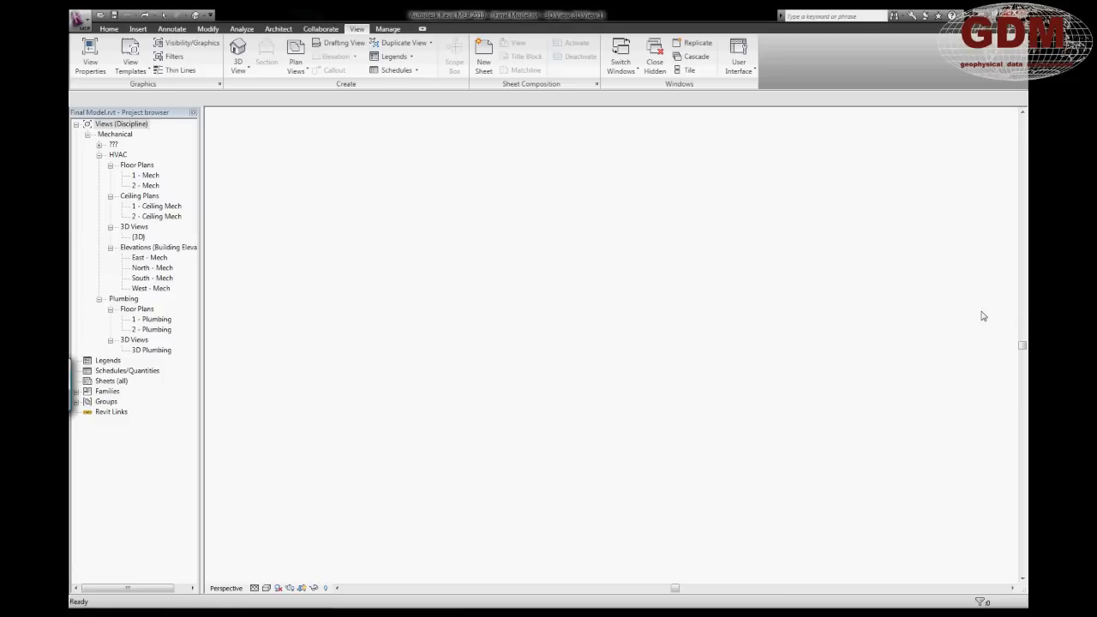
double_click(137, 236)
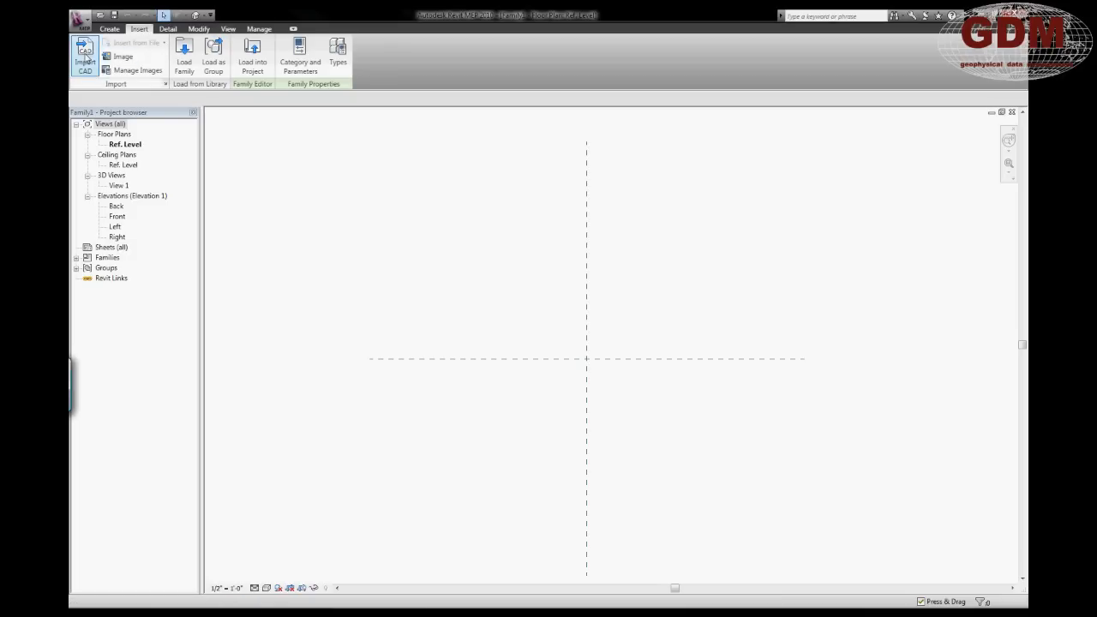
- Import a CAD floor plan from the desktop folder into the new family
click(85, 53)
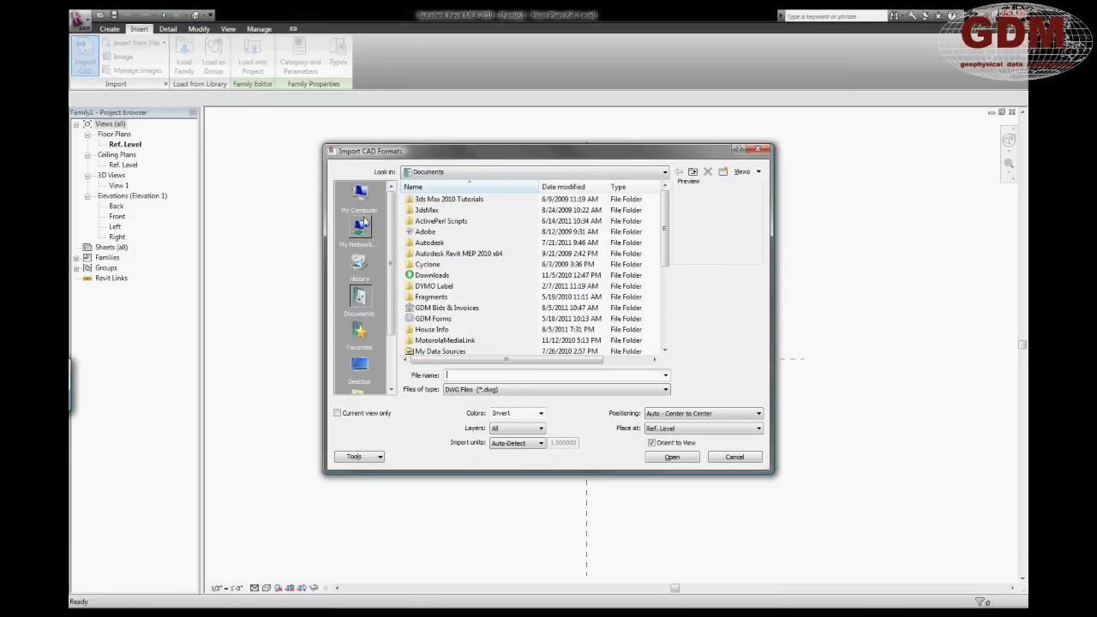
click(358, 364)
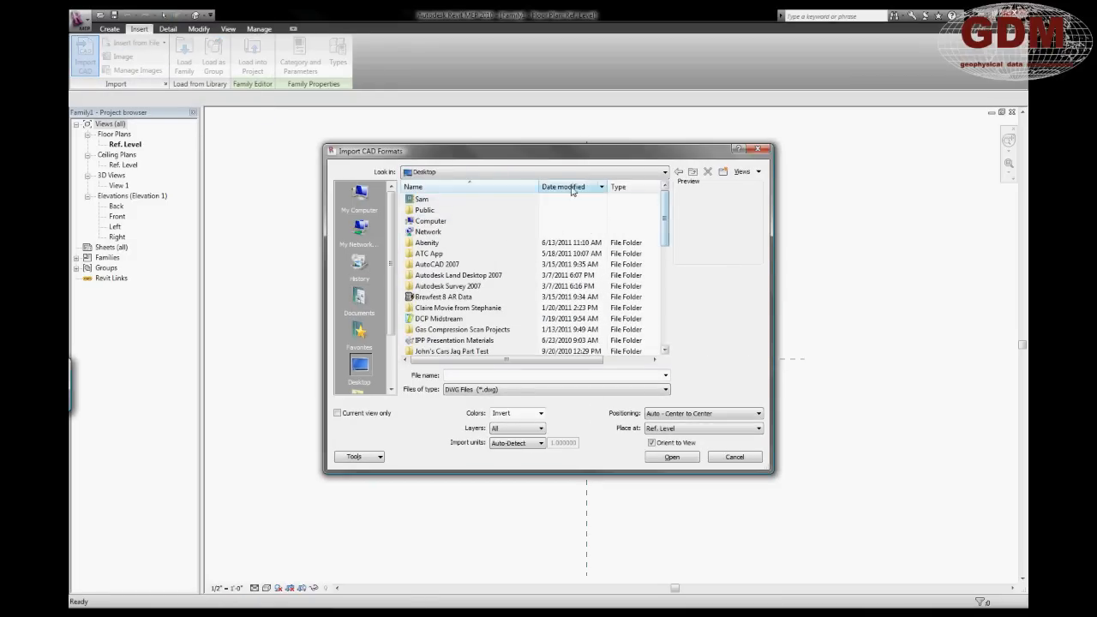
click(734, 456)
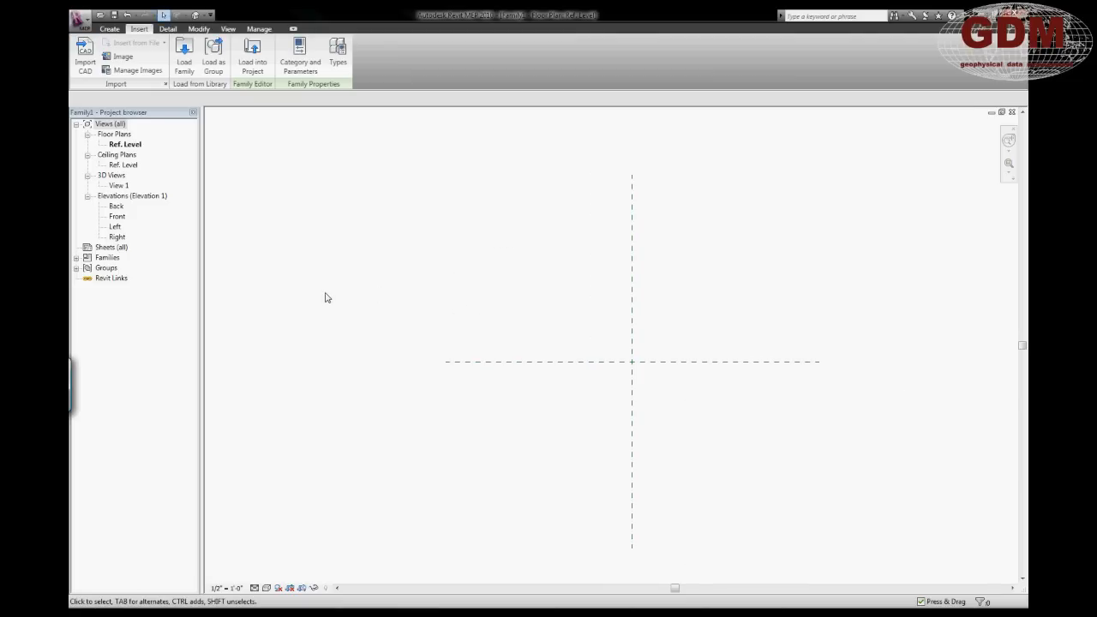
mouse_move(250, 241)
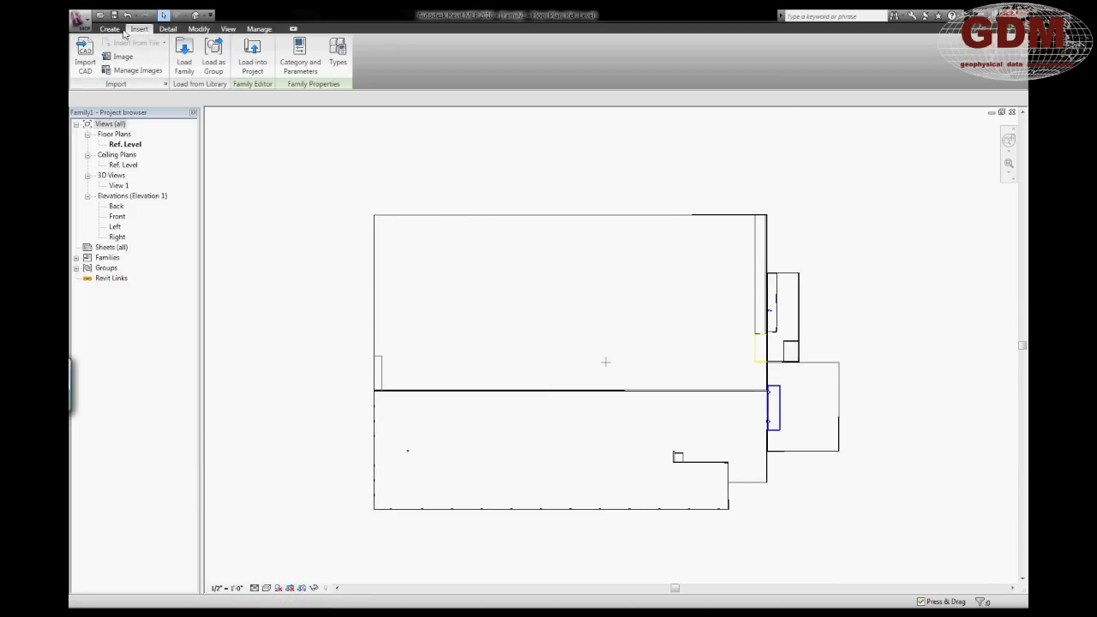
click(228, 27)
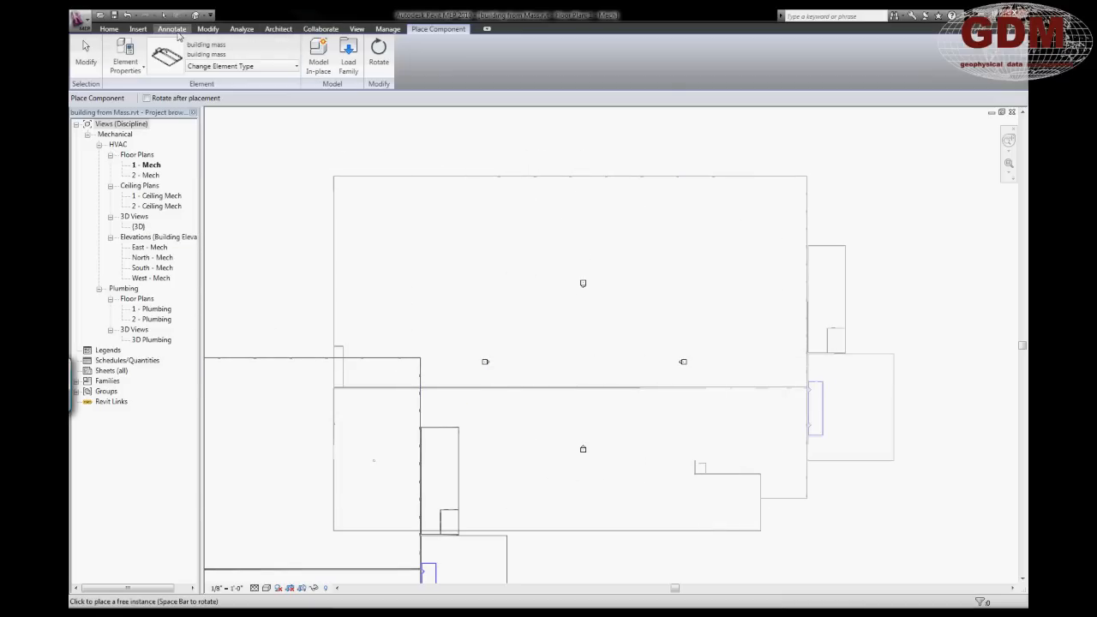
- Show the building walls in the default 3D view
click(357, 27)
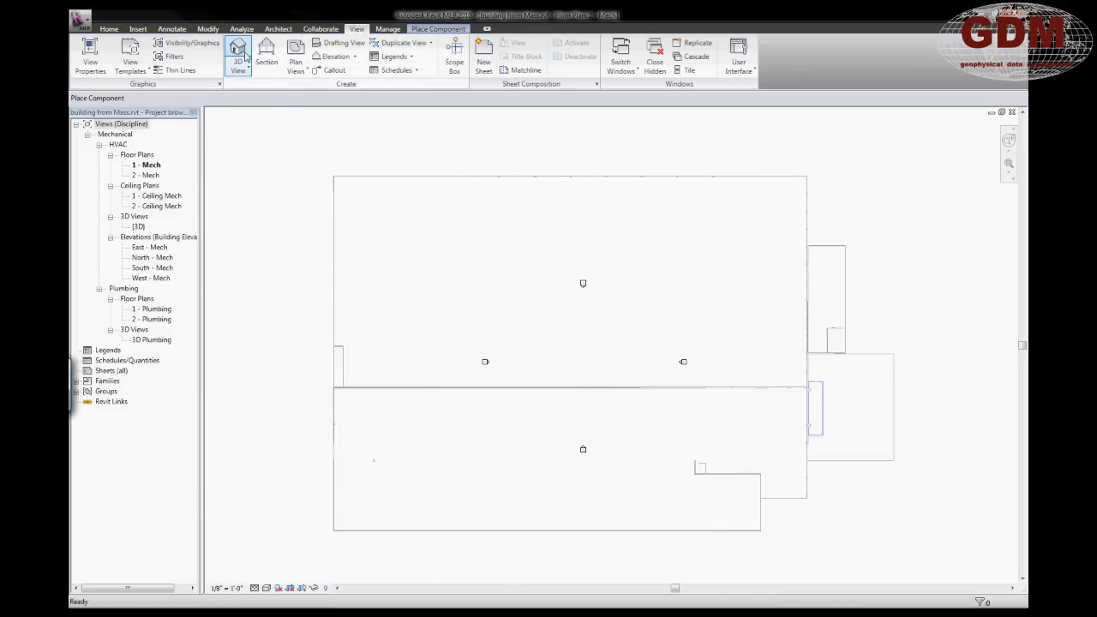
click(236, 62)
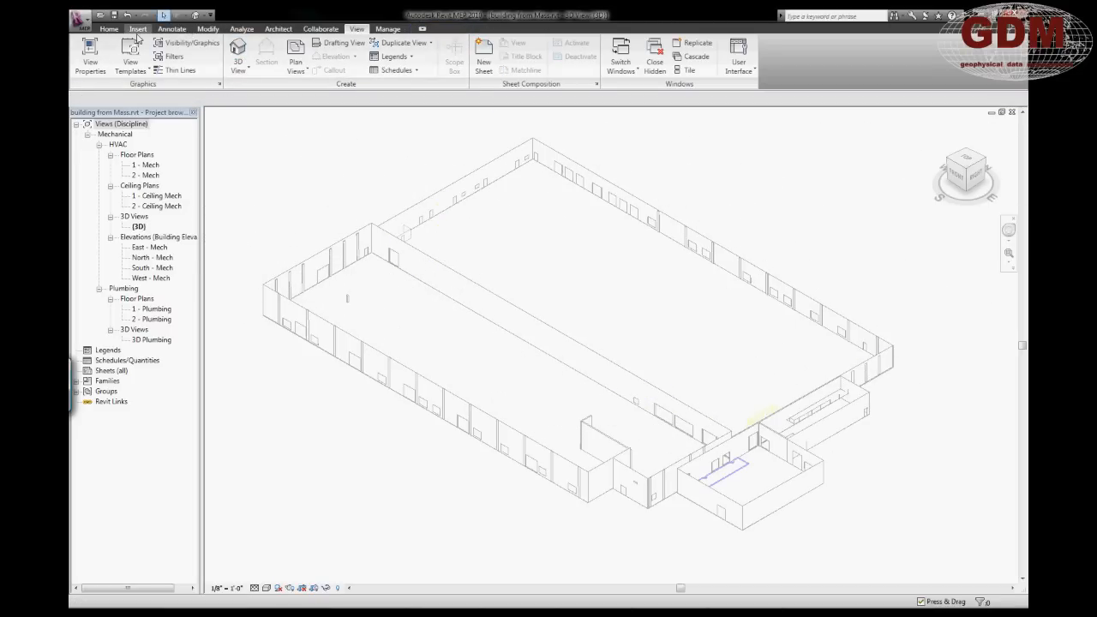
- Place walls by face on six faces of the building mass
click(278, 27)
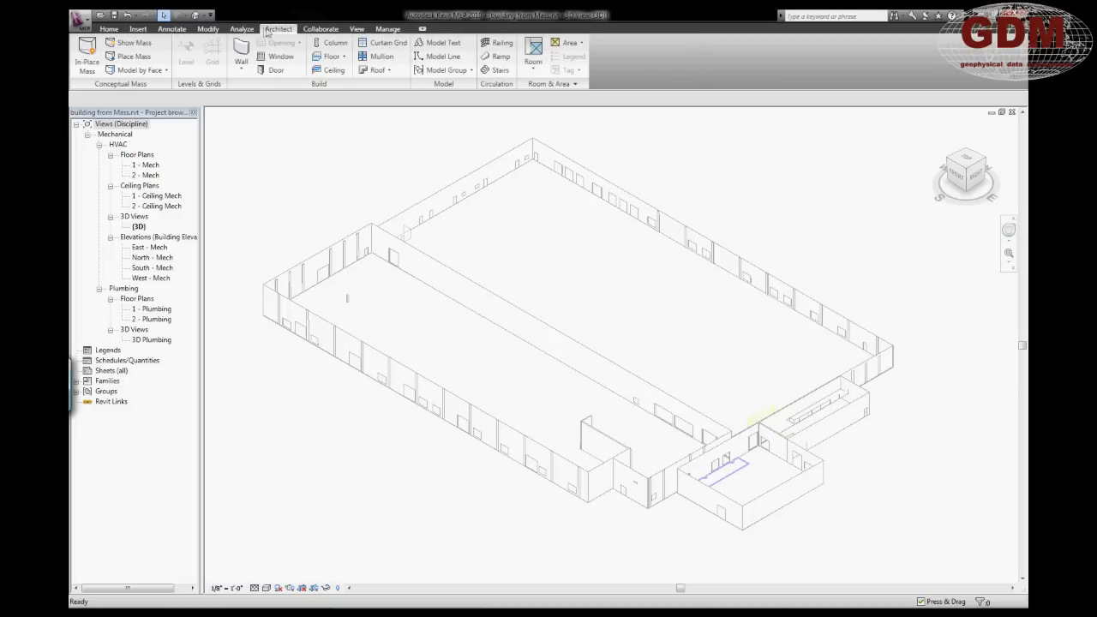
click(140, 69)
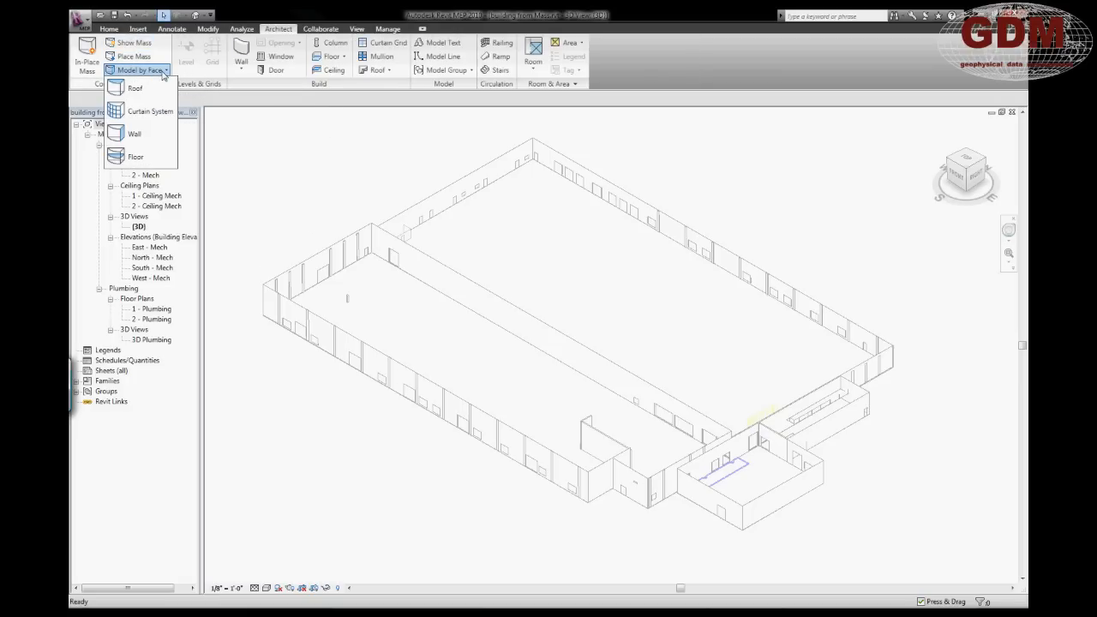
click(134, 133)
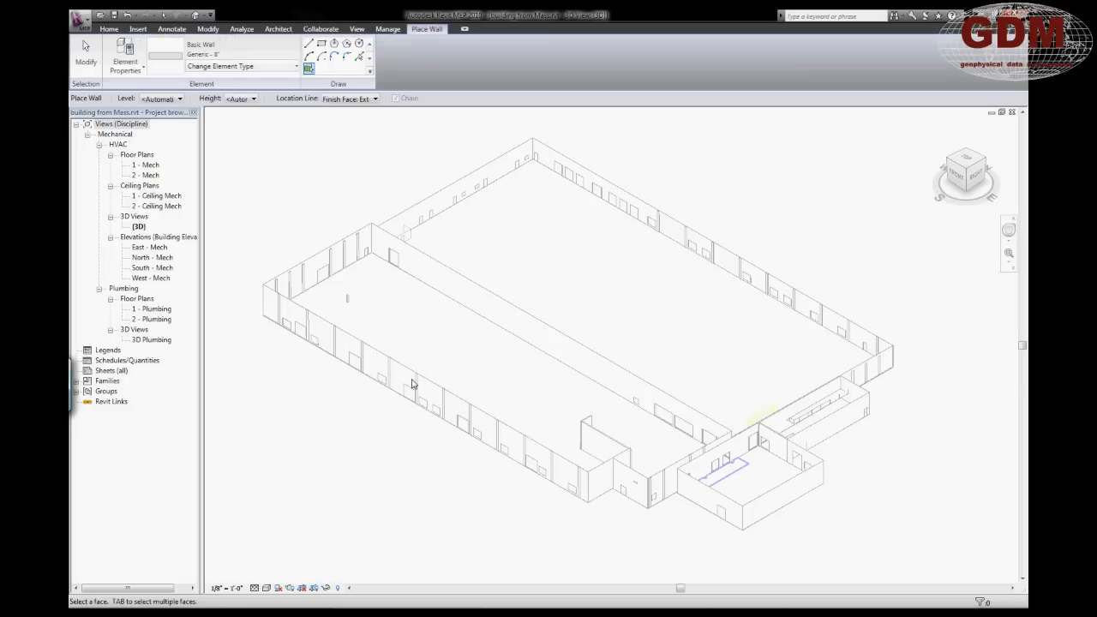
click(415, 377)
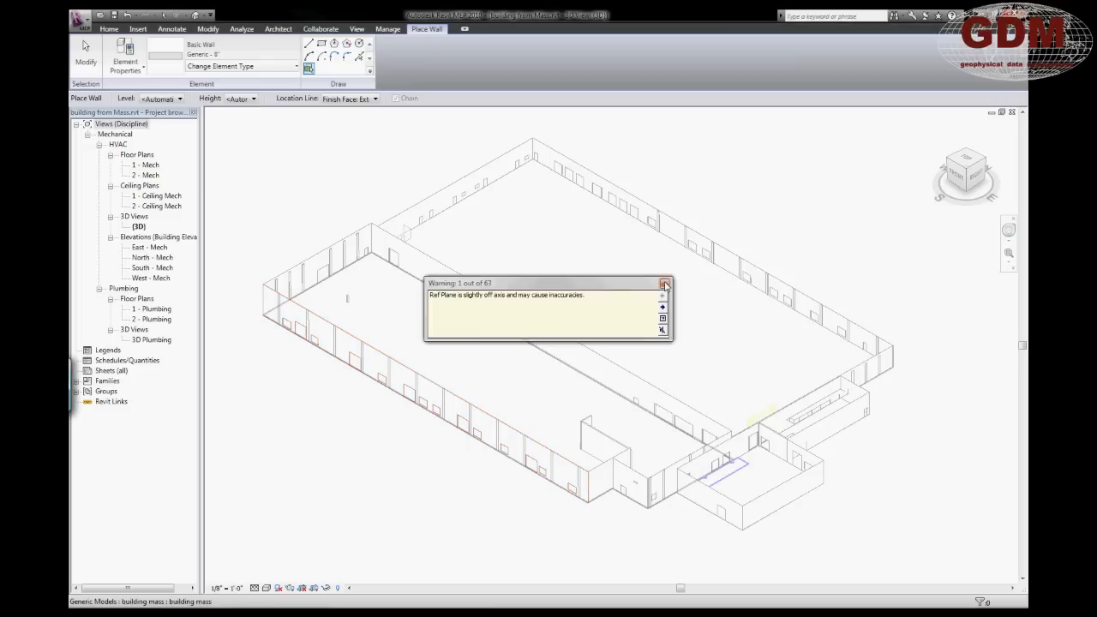
click(665, 284)
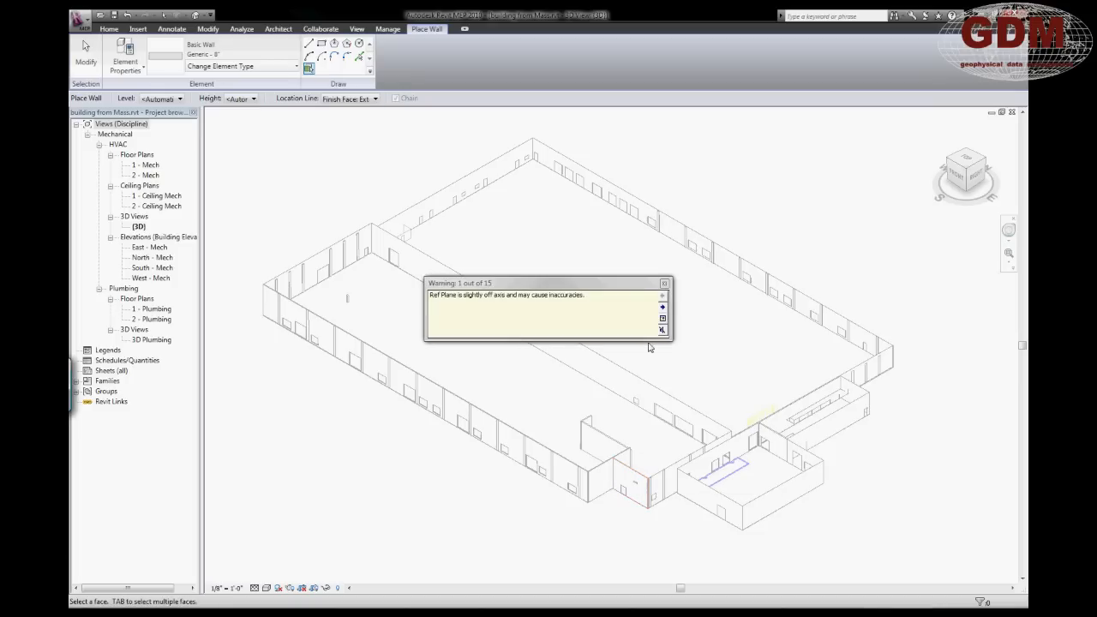
click(665, 283)
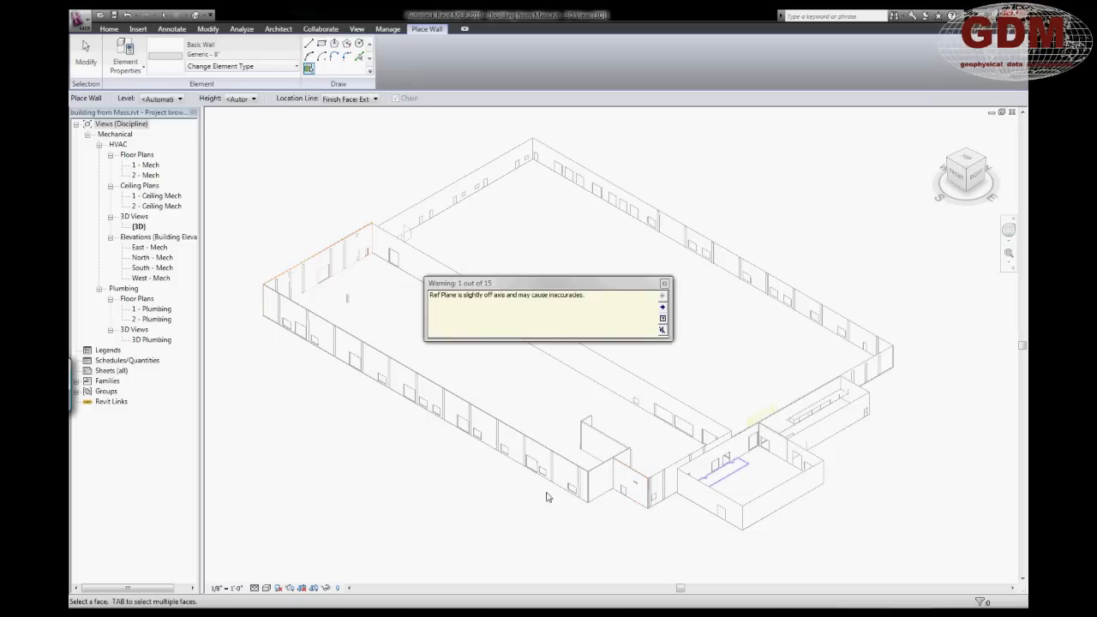
click(663, 283)
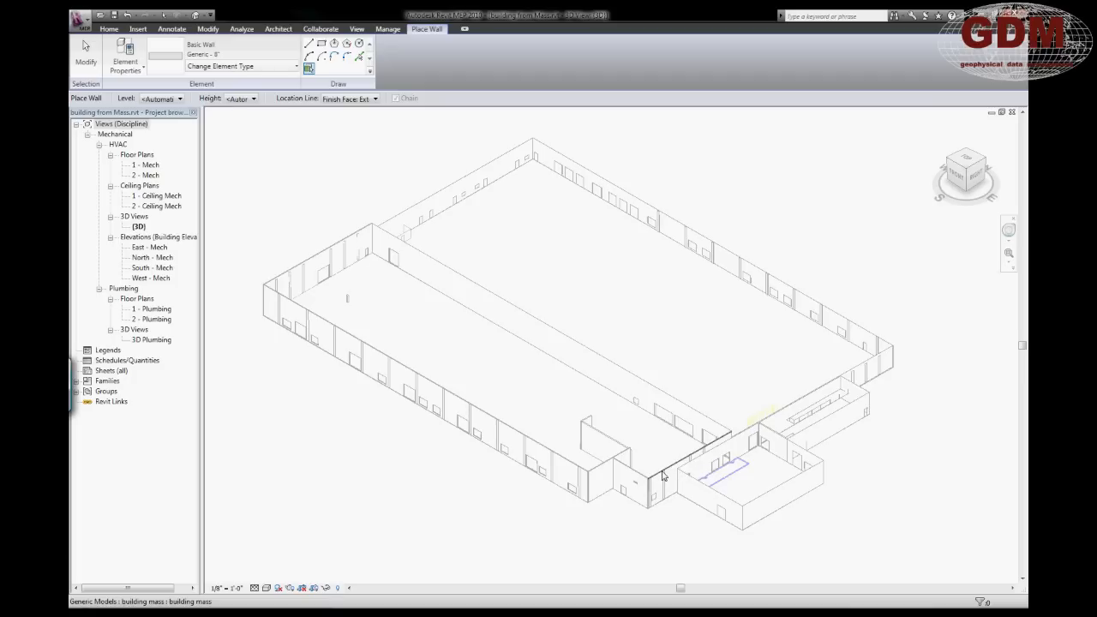
click(665, 476)
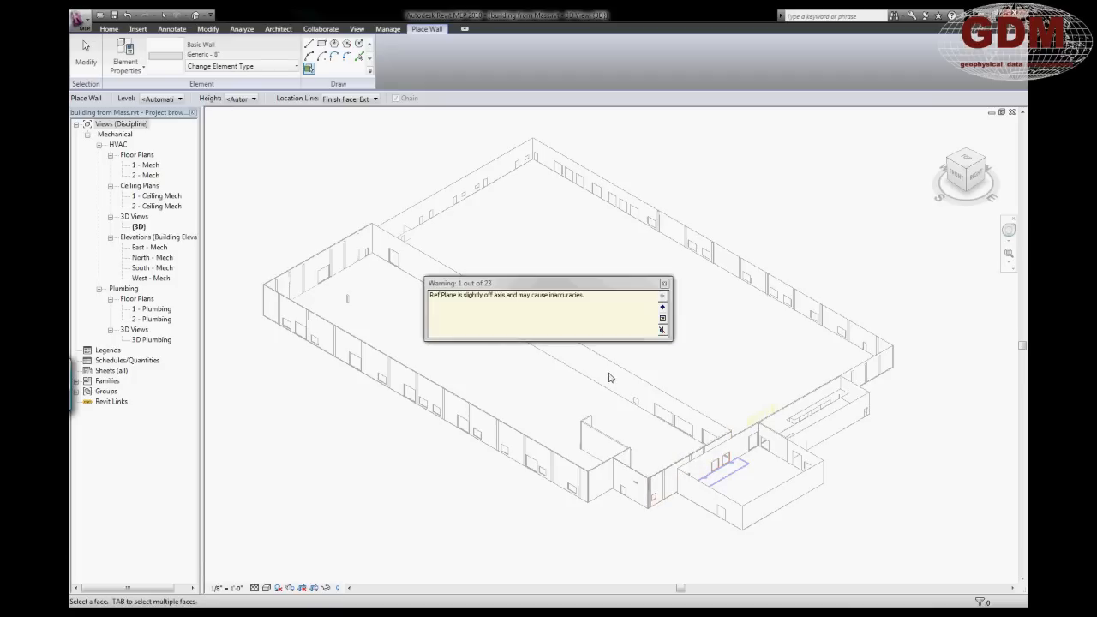
click(663, 283)
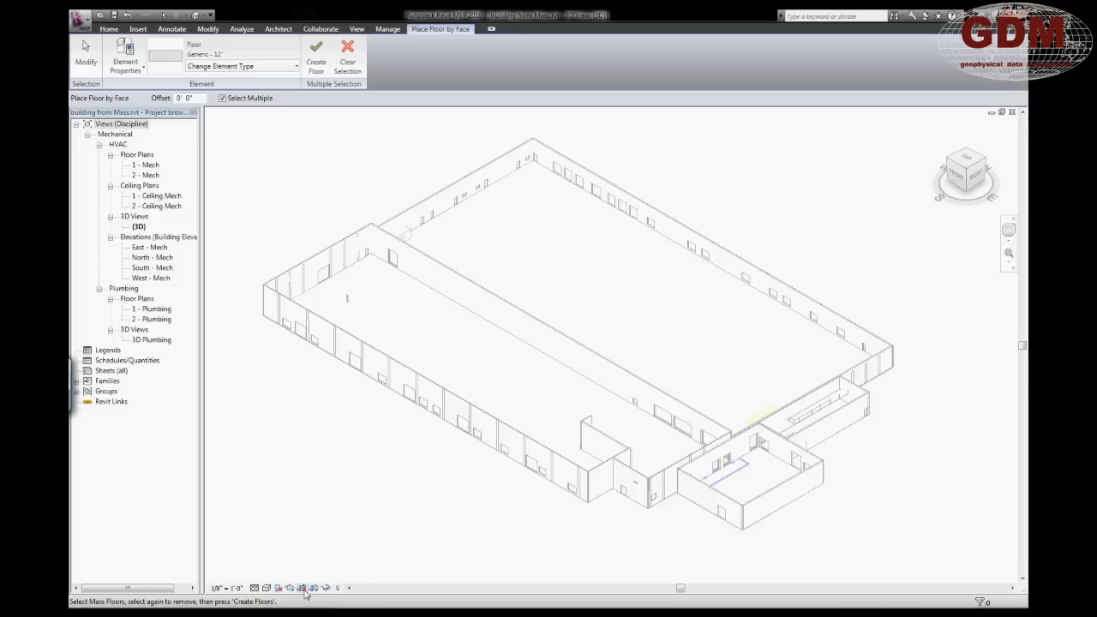
mouse_move(315, 587)
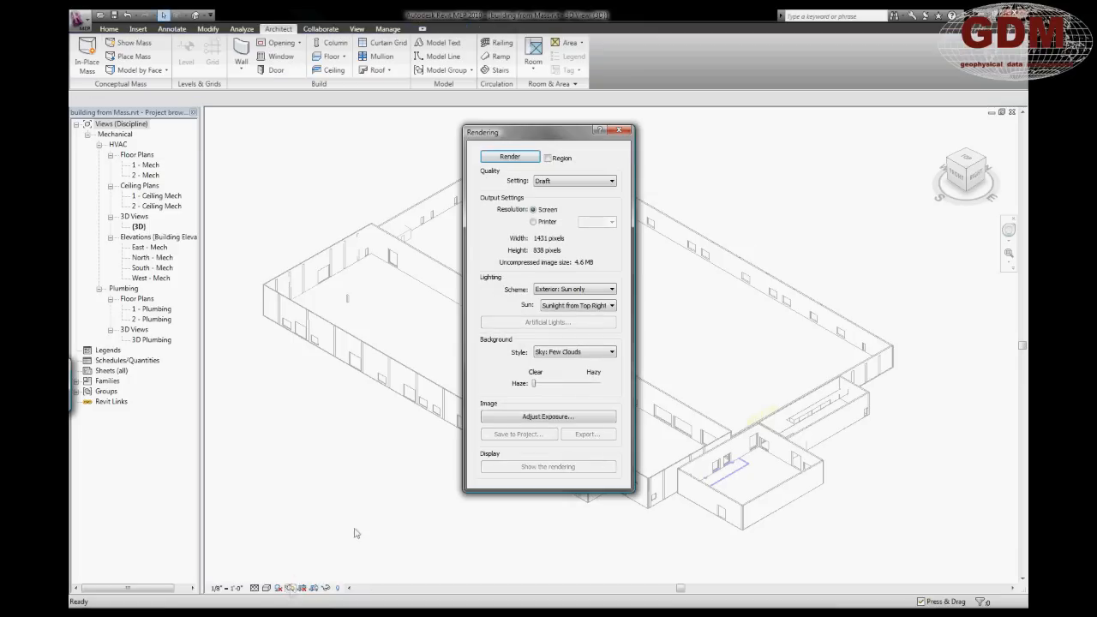
mouse_move(549, 158)
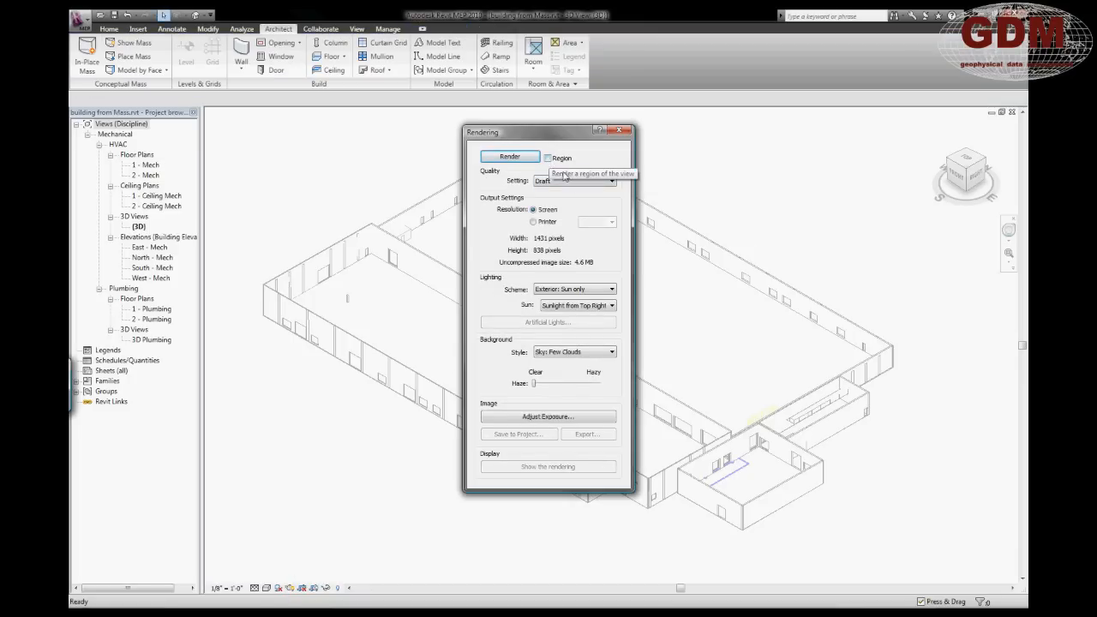
- Render the building at Low quality and keep the image
click(610, 182)
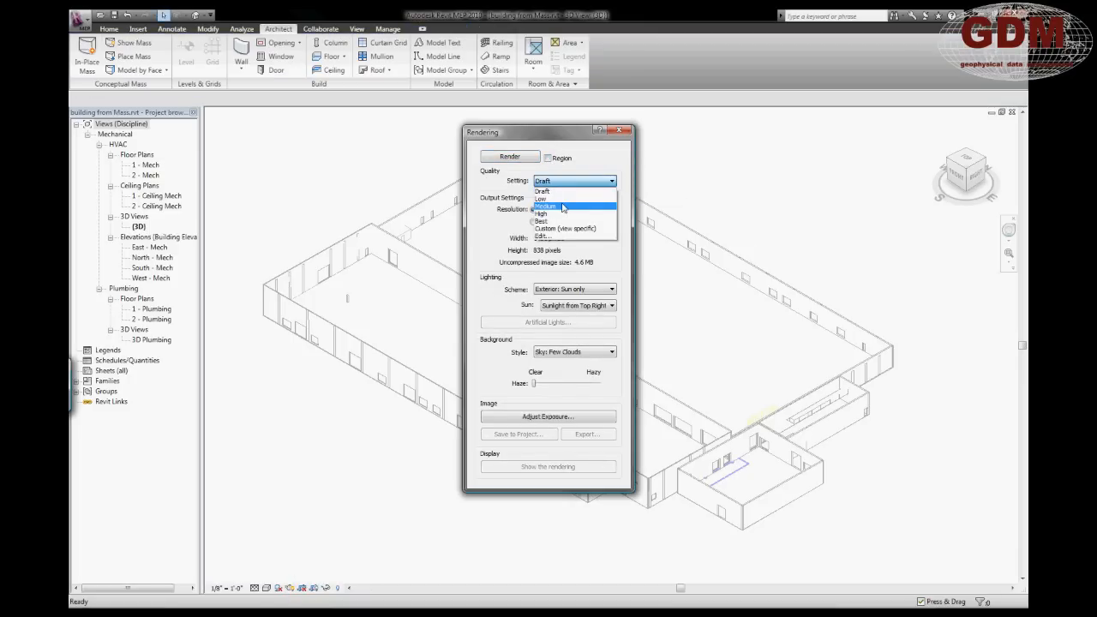
click(542, 198)
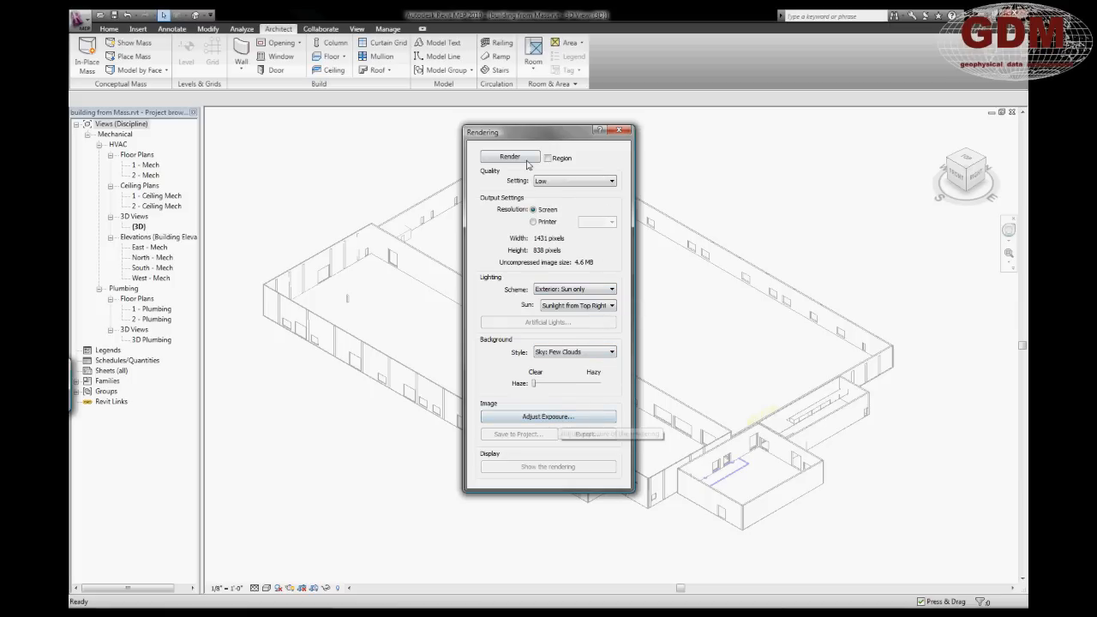
click(509, 158)
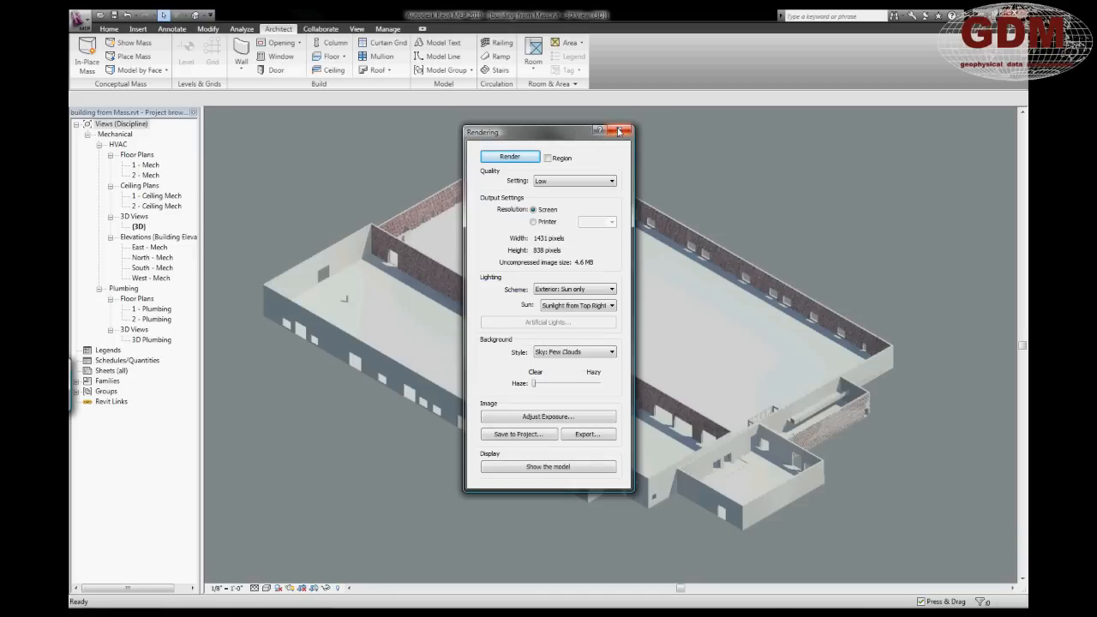
click(621, 131)
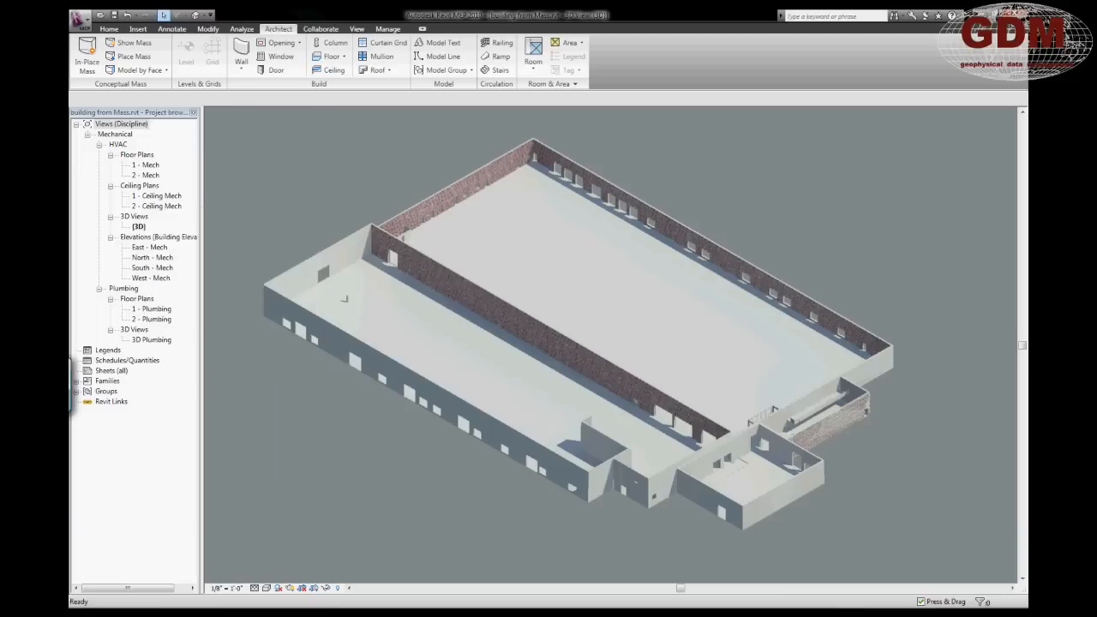
mouse_move(778, 220)
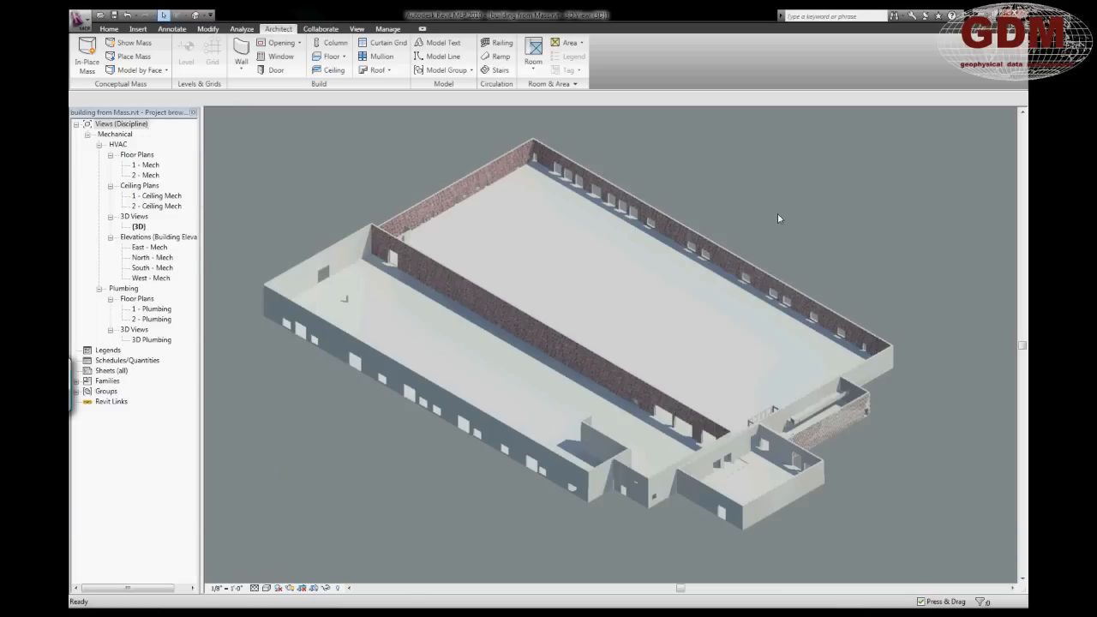
mouse_move(230, 232)
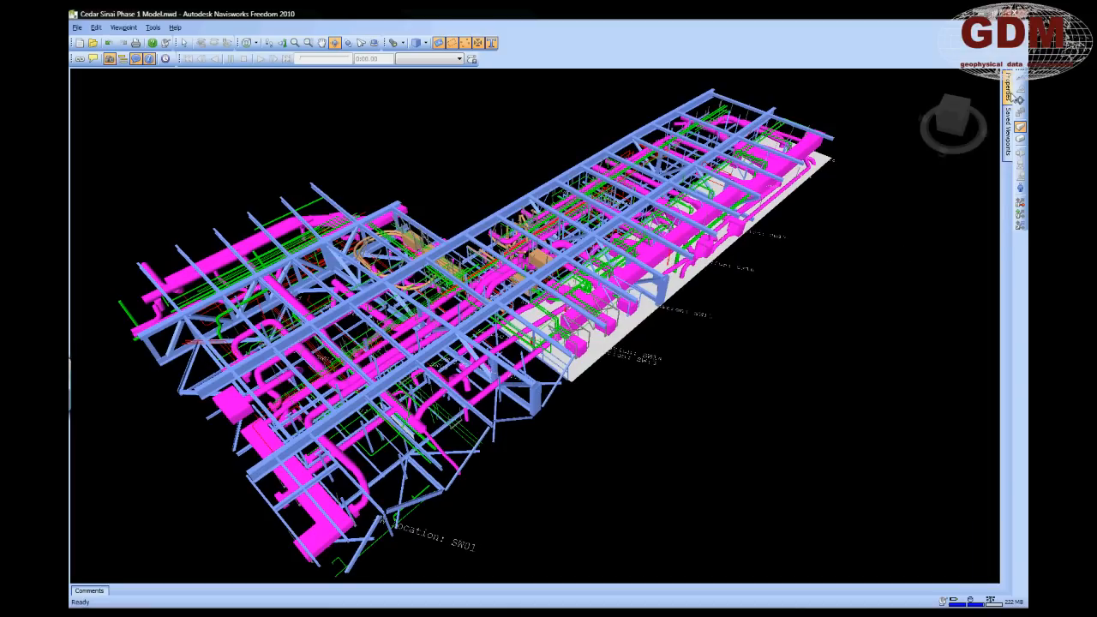
- Show the saved viewpoints and jump to the pipe-clash viewpoint
click(1018, 127)
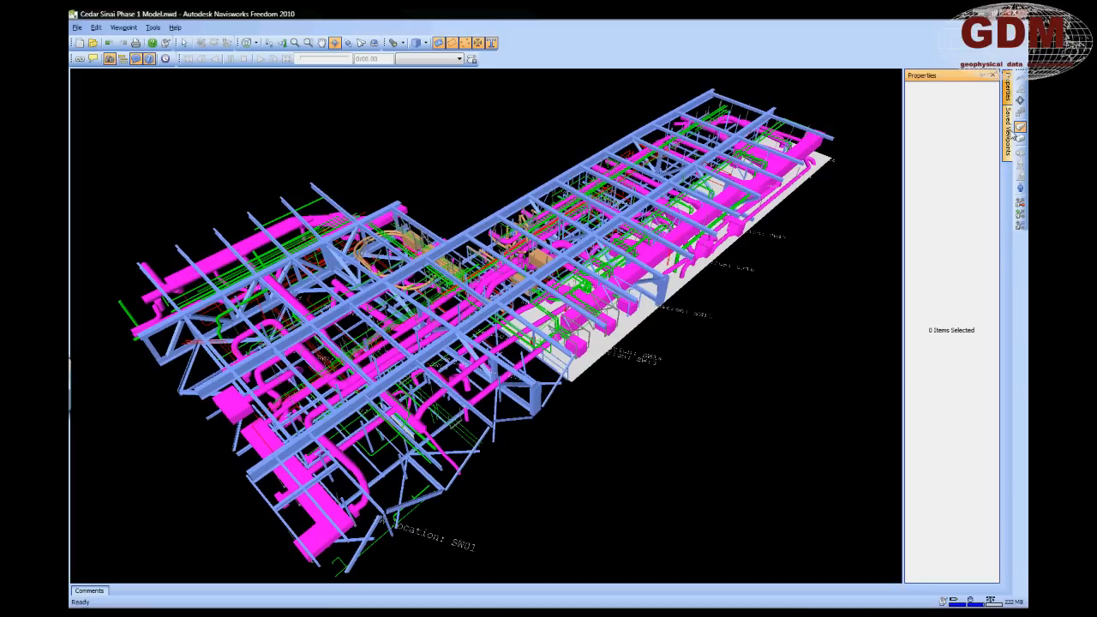
click(1018, 129)
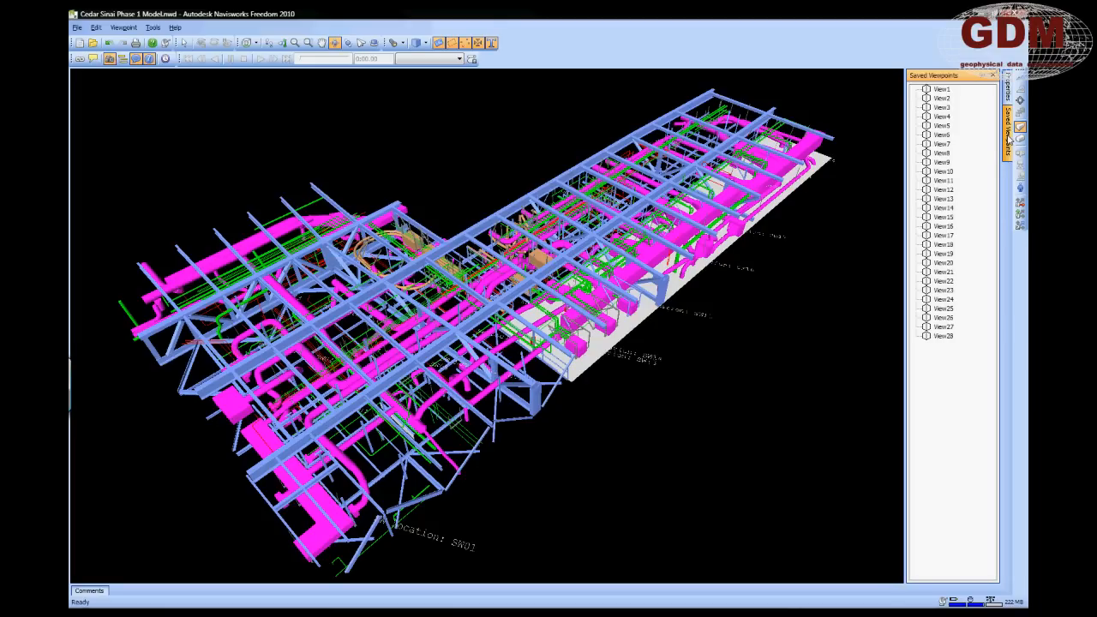
click(943, 207)
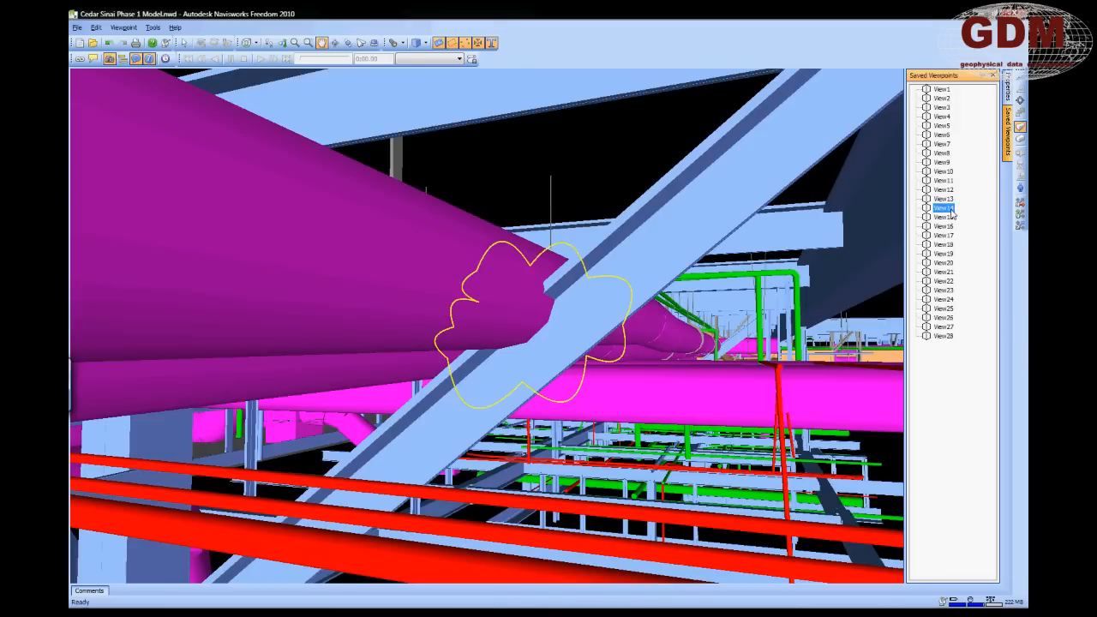
mouse_move(829, 333)
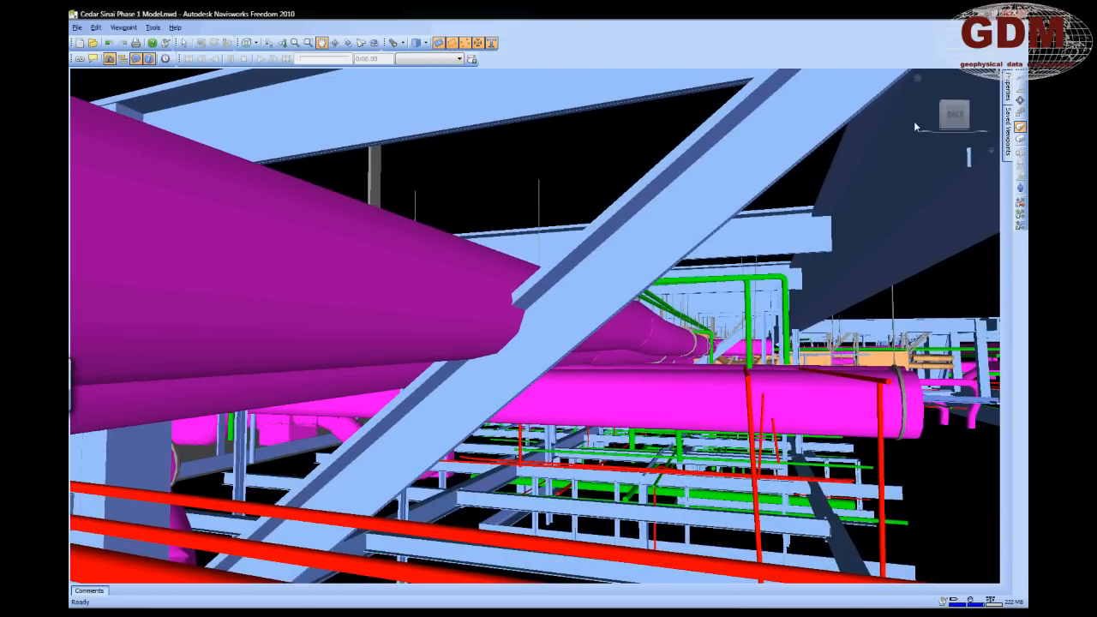
click(1020, 126)
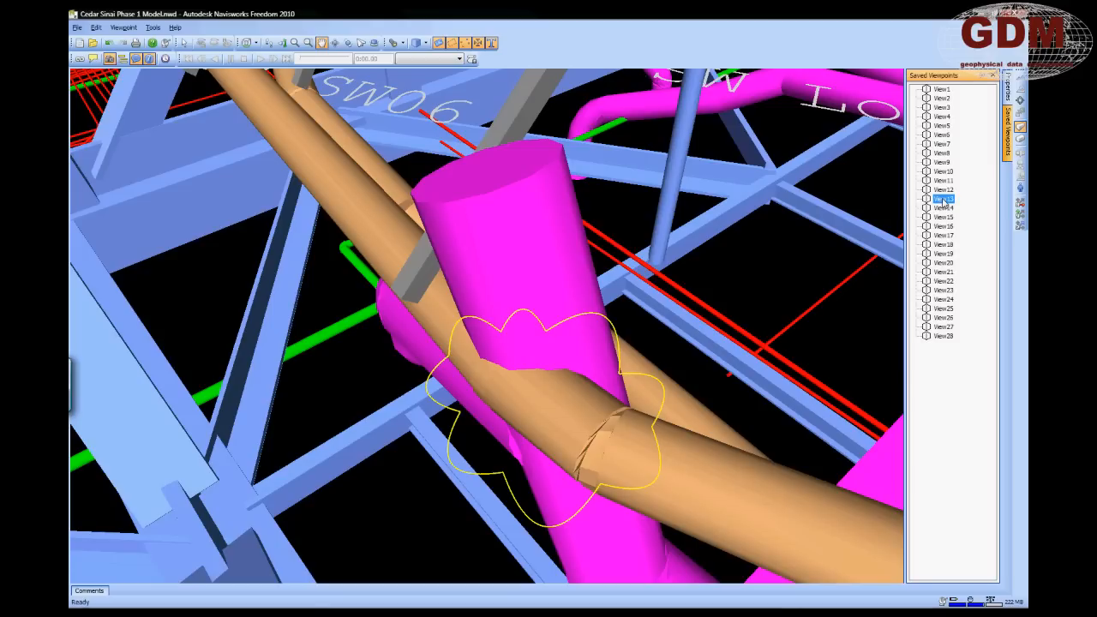
mouse_move(728, 336)
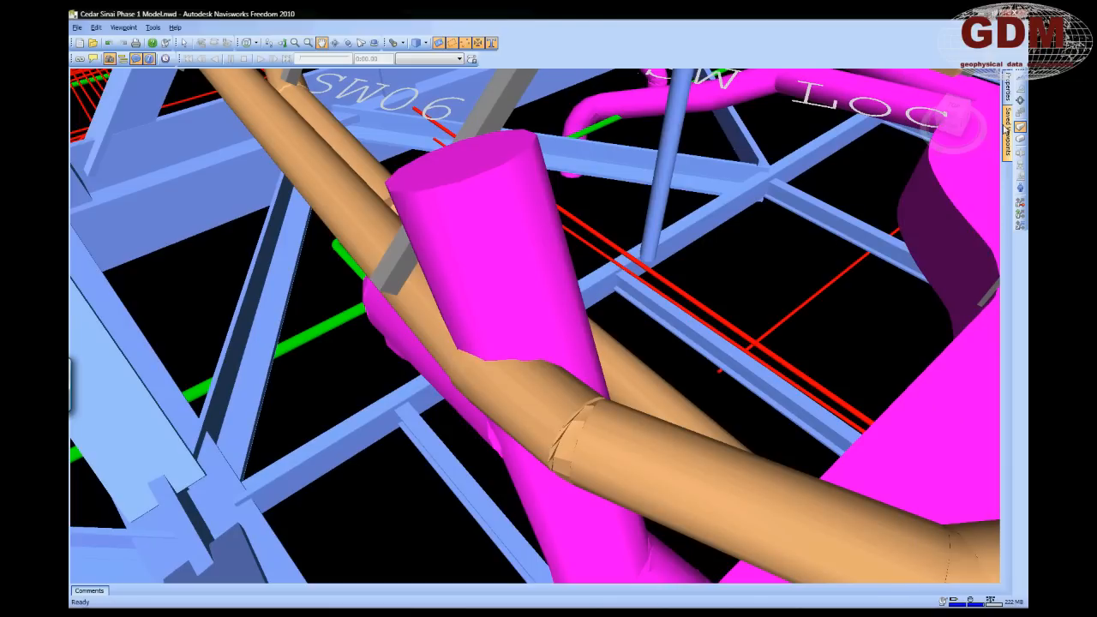
- Switch to another saved clash viewpoint and walk beneath the steel frame along the pipe runs
click(1018, 111)
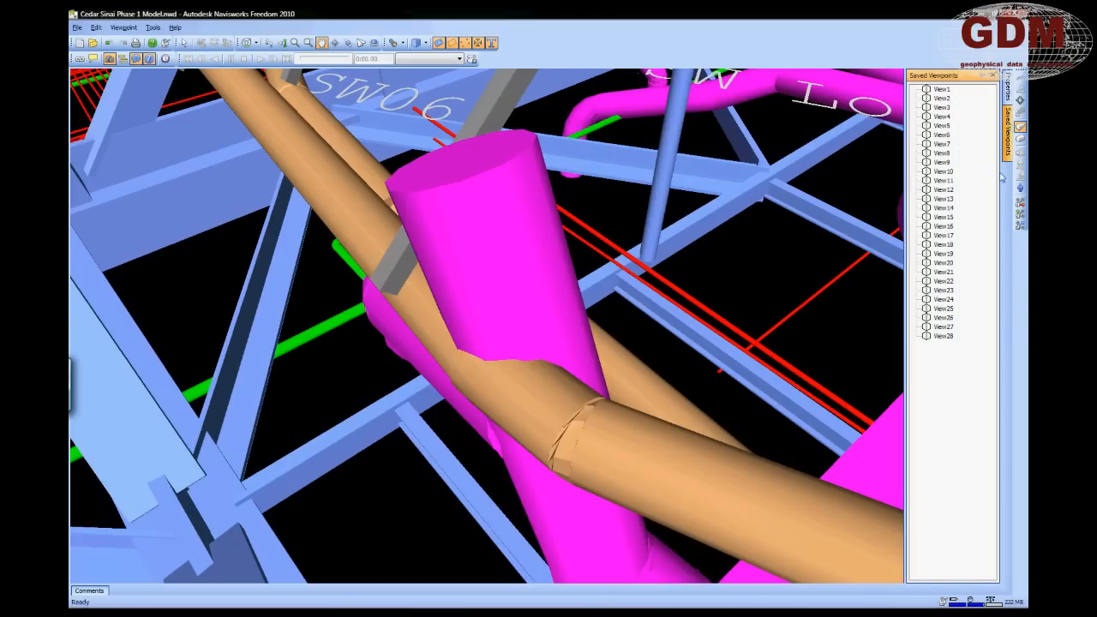
click(943, 298)
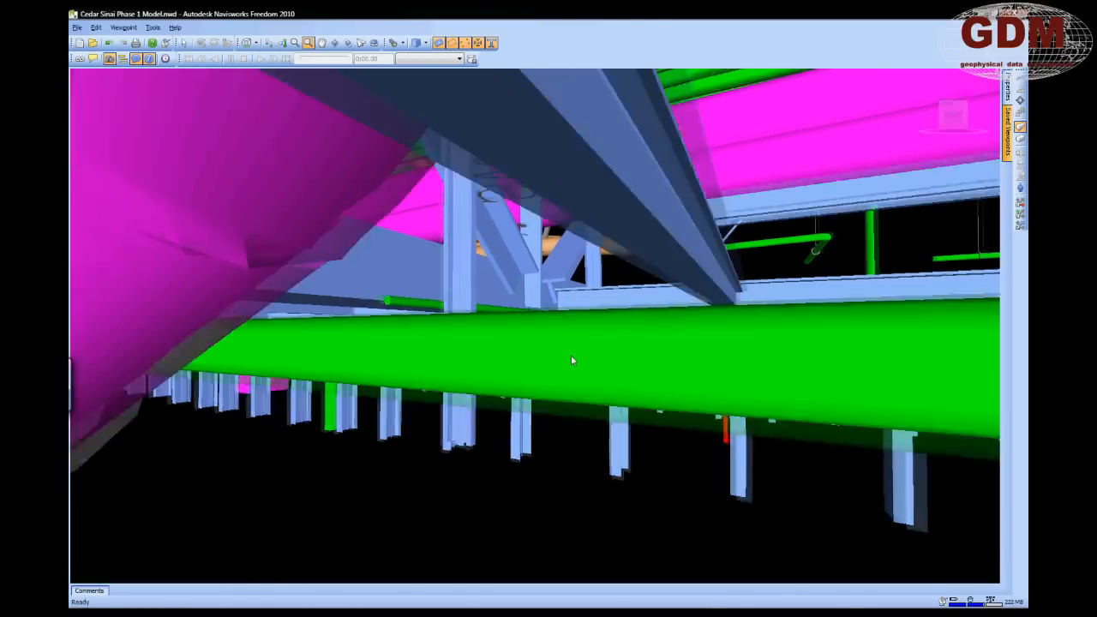
drag(573, 360, 531, 408)
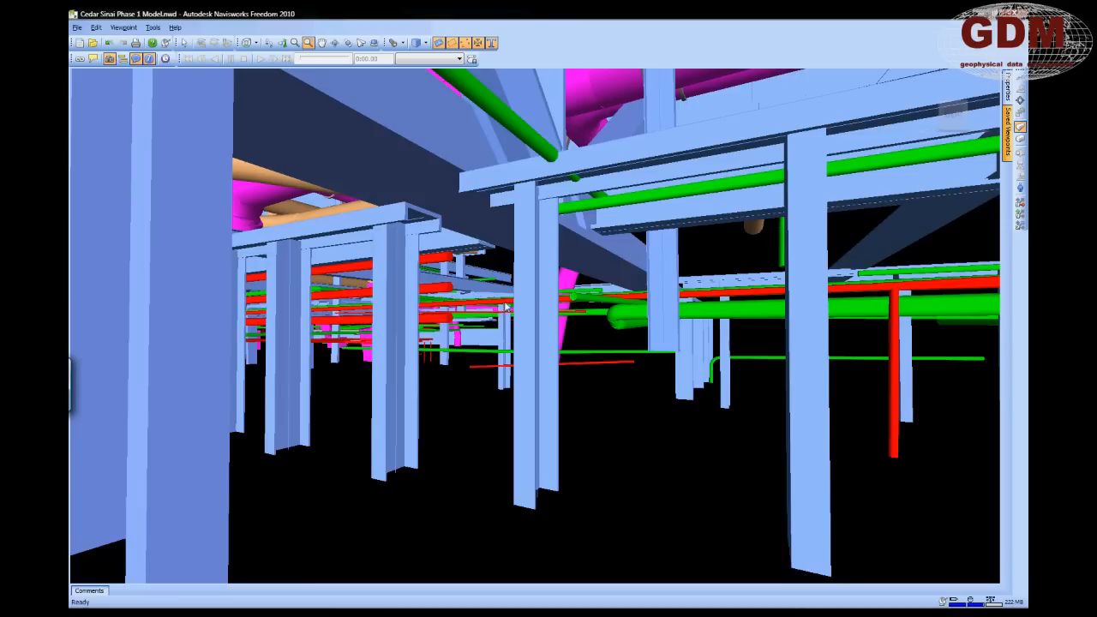
mouse_move(258, 214)
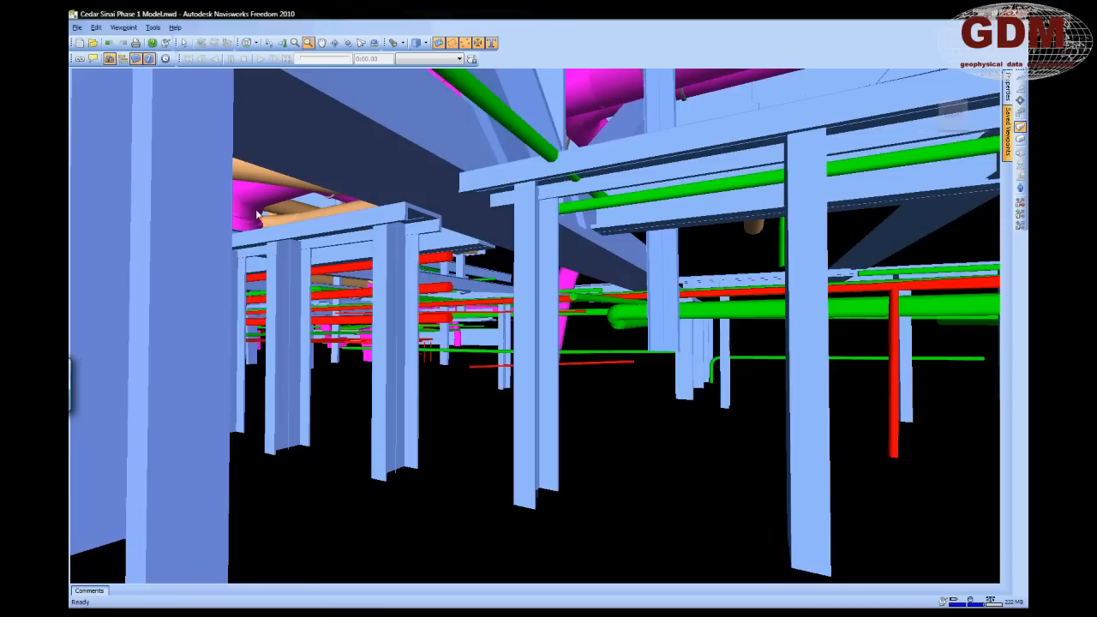